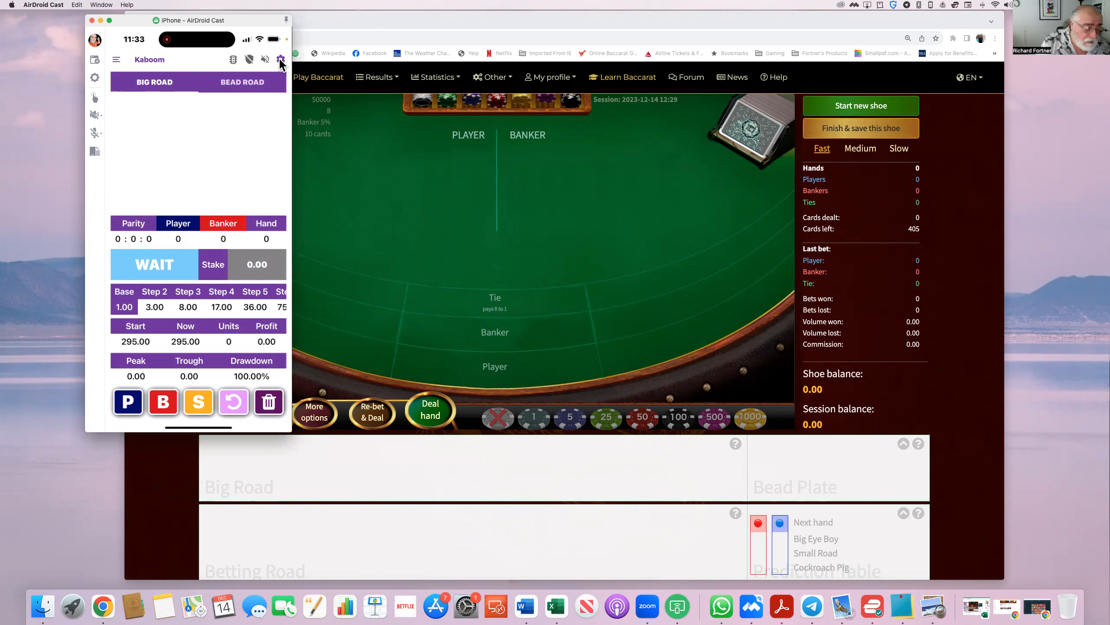
Step: Set Kaboom's Game Settings to a base unit of 5 and starting balance of 1475
{"action": "left_click", "coordinate": [279, 59]}
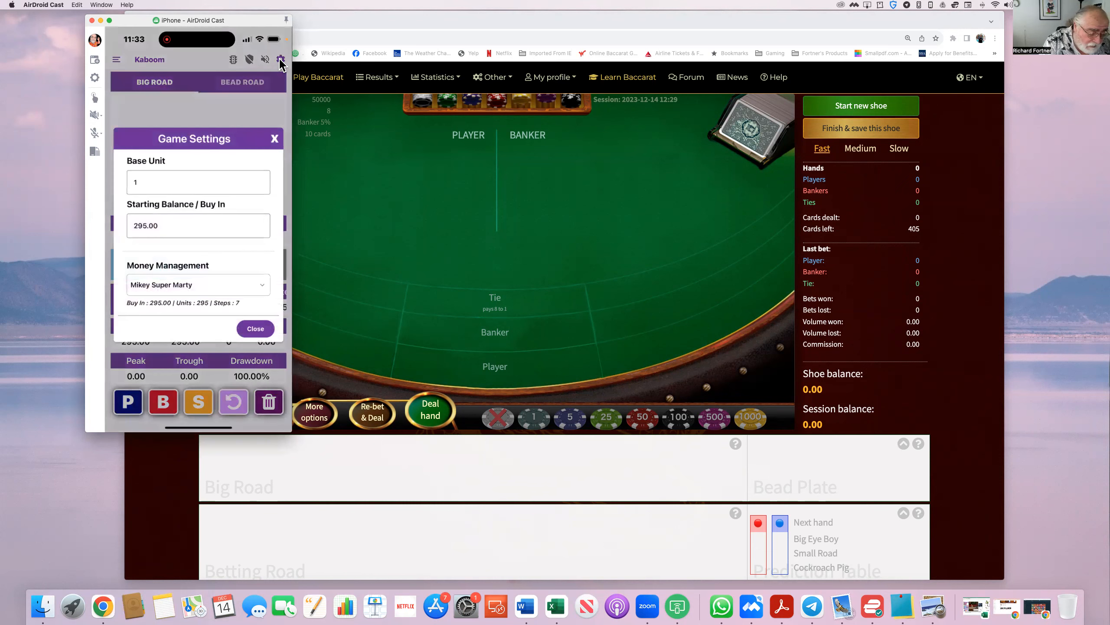
{"action": "left_click", "coordinate": [198, 182]}
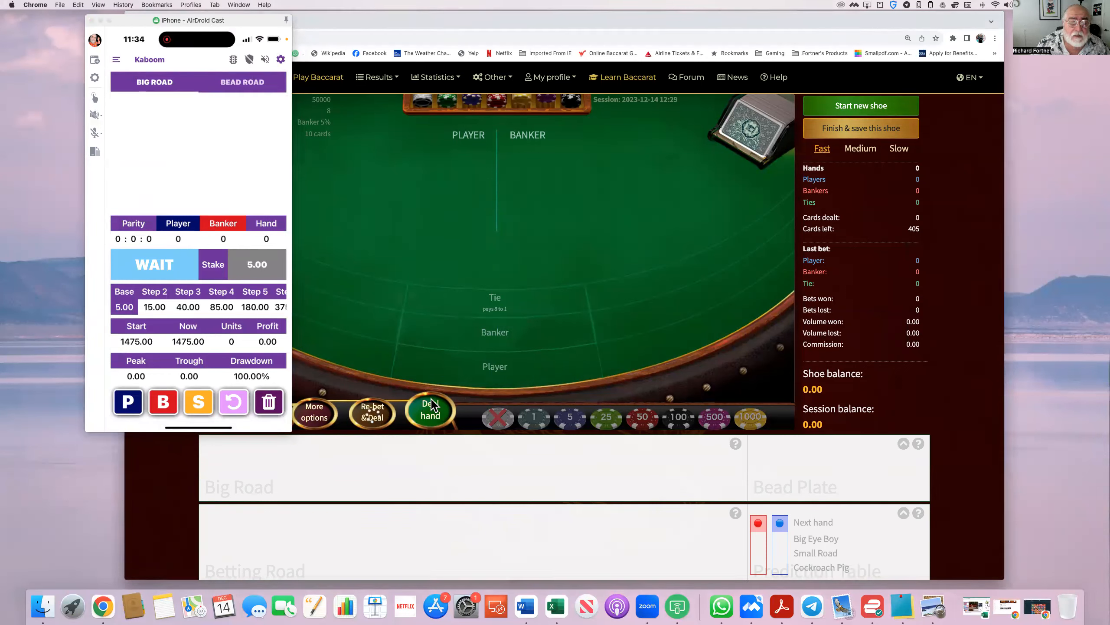
Step: Deal the opening hands without betting, a tie then a Banker win, until Kaboom calls Banker
{"action": "left_click", "coordinate": [429, 410]}
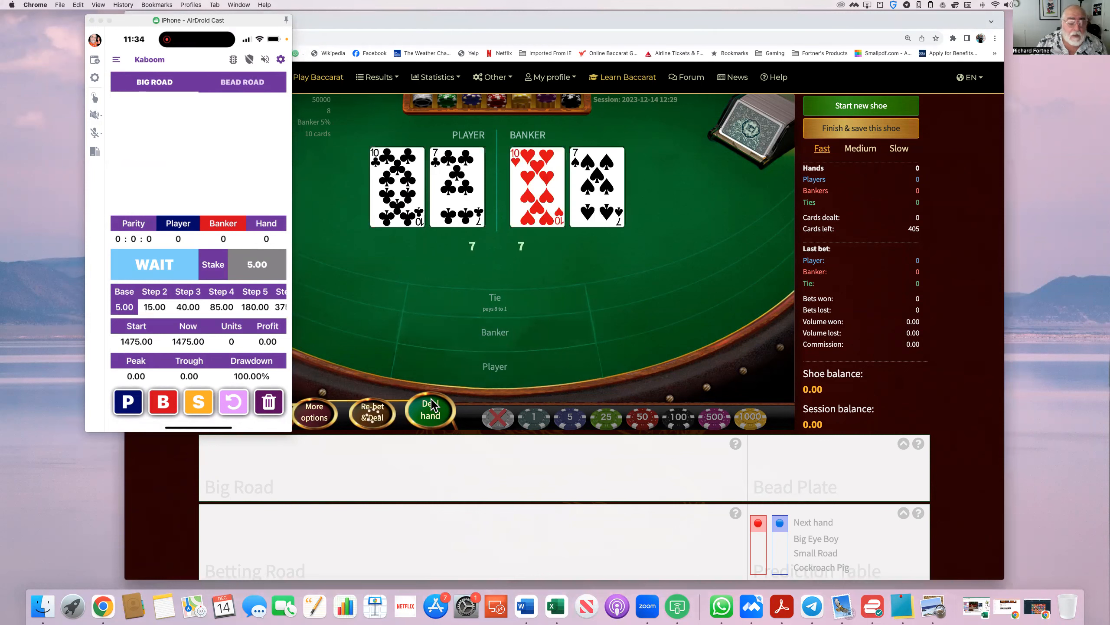
{"action": "left_click", "coordinate": [430, 410]}
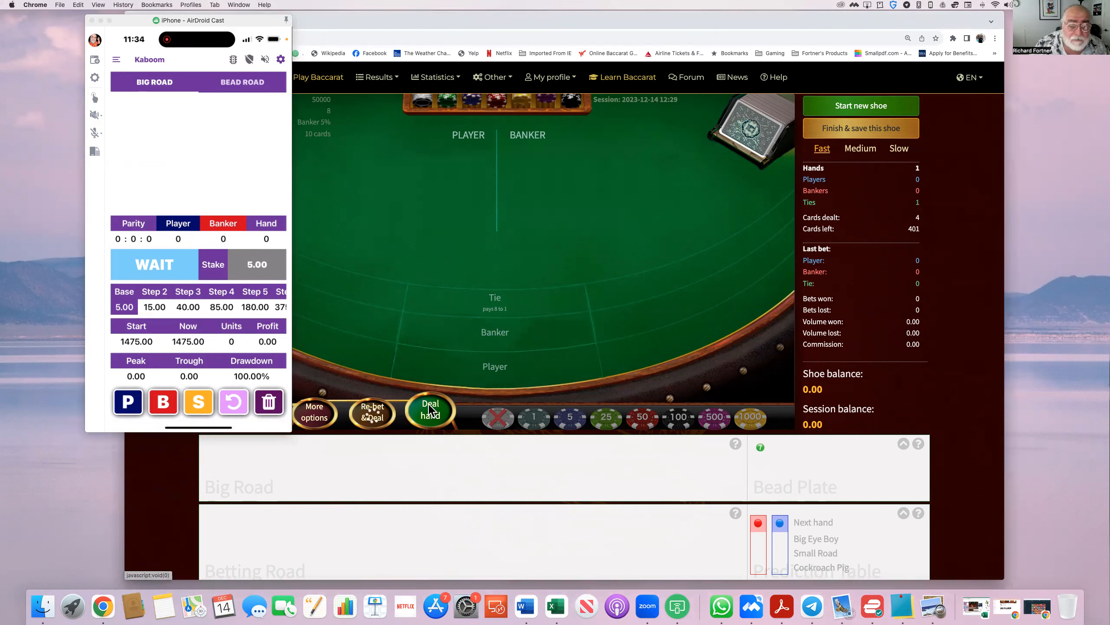
{"action": "left_click", "coordinate": [430, 410]}
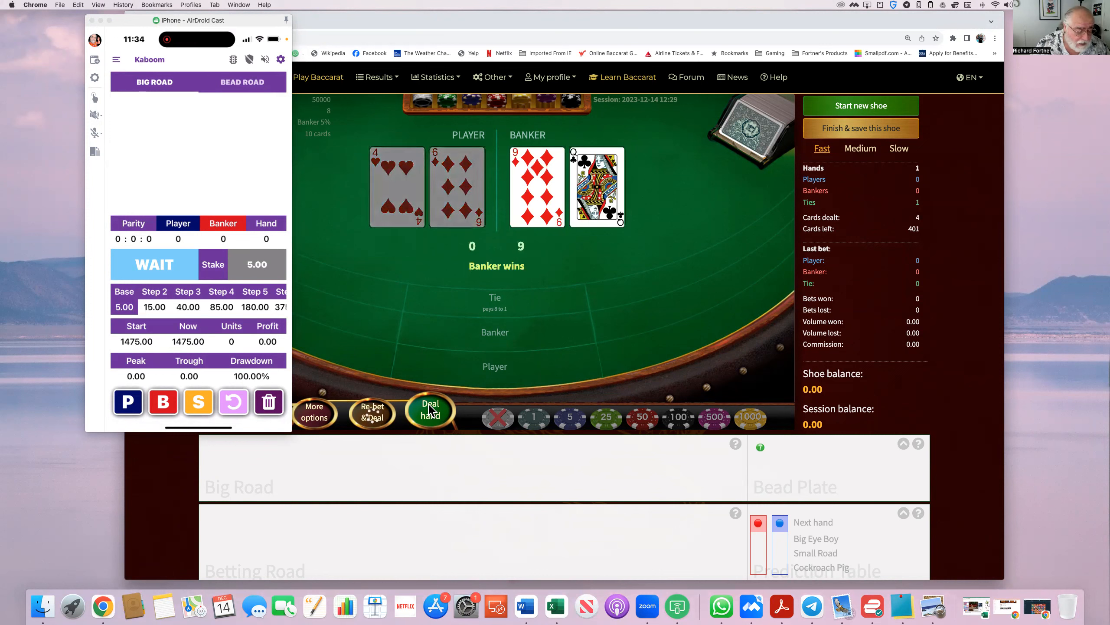
{"action": "left_click", "coordinate": [430, 410]}
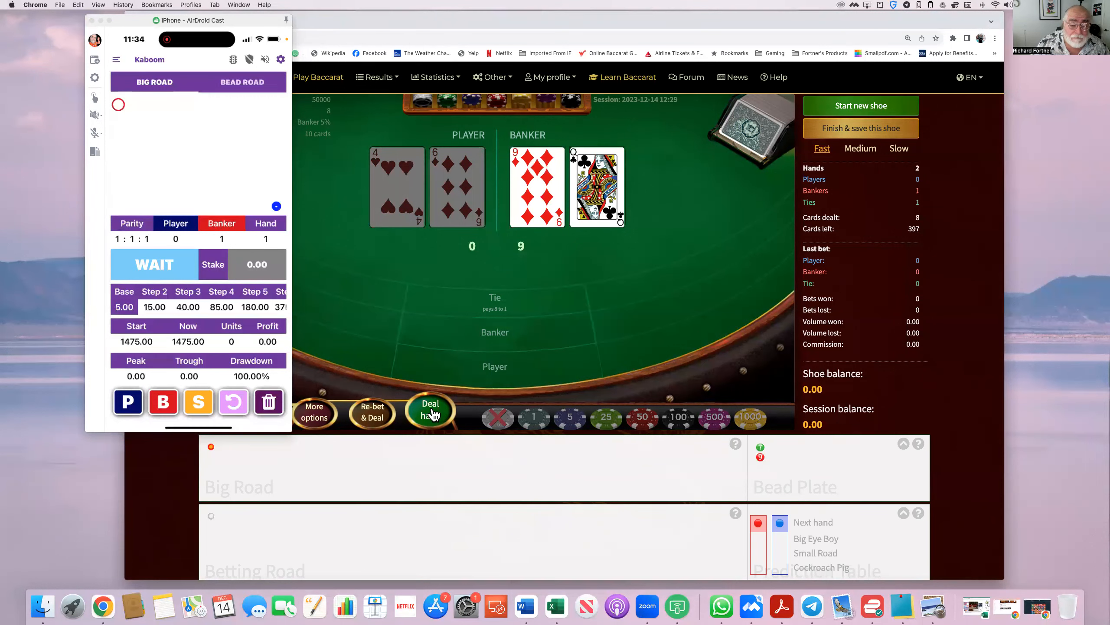
{"action": "left_click", "coordinate": [430, 411]}
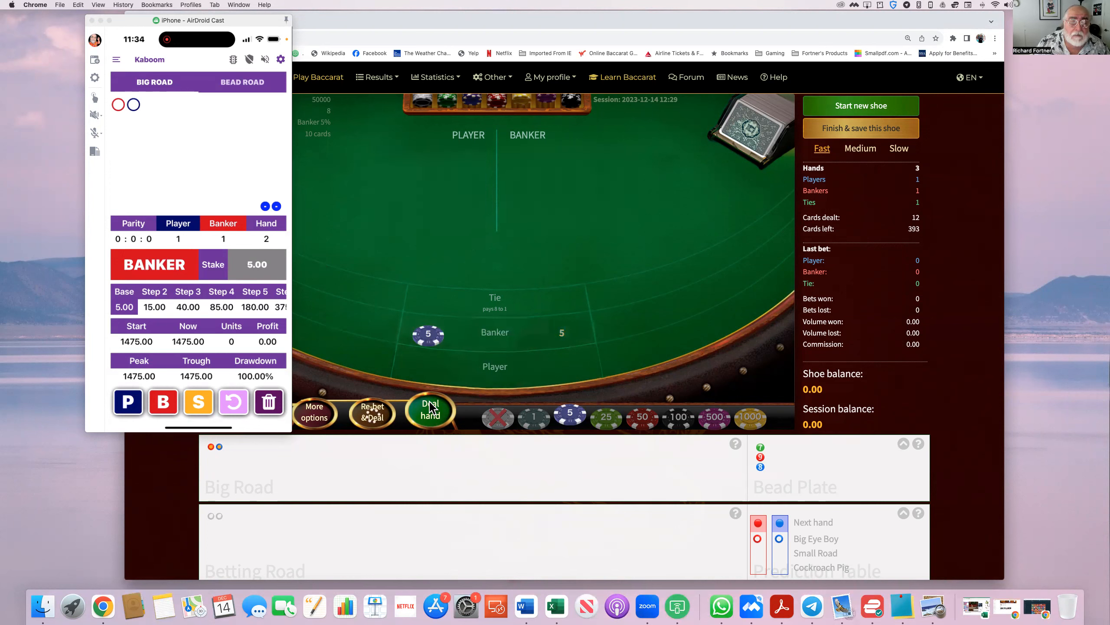
Step: Deal the losing 5 Banker hand, then the losing 15 Player hand, reaching -20
{"action": "left_click", "coordinate": [430, 410]}
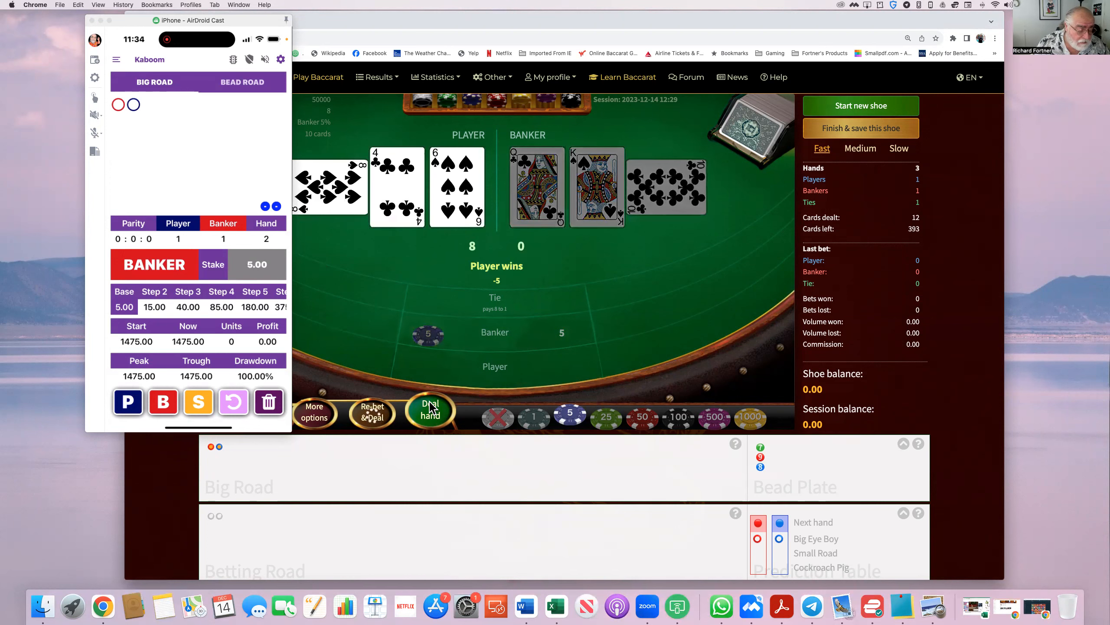
{"action": "left_click", "coordinate": [430, 410]}
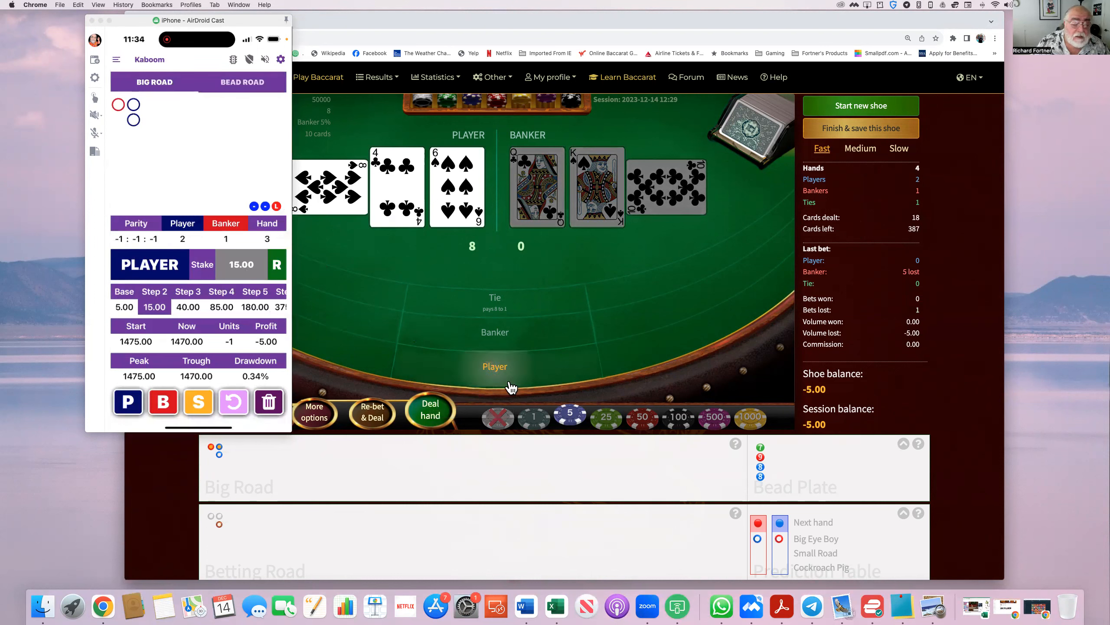
{"action": "mouse_move", "coordinate": [456, 376]}
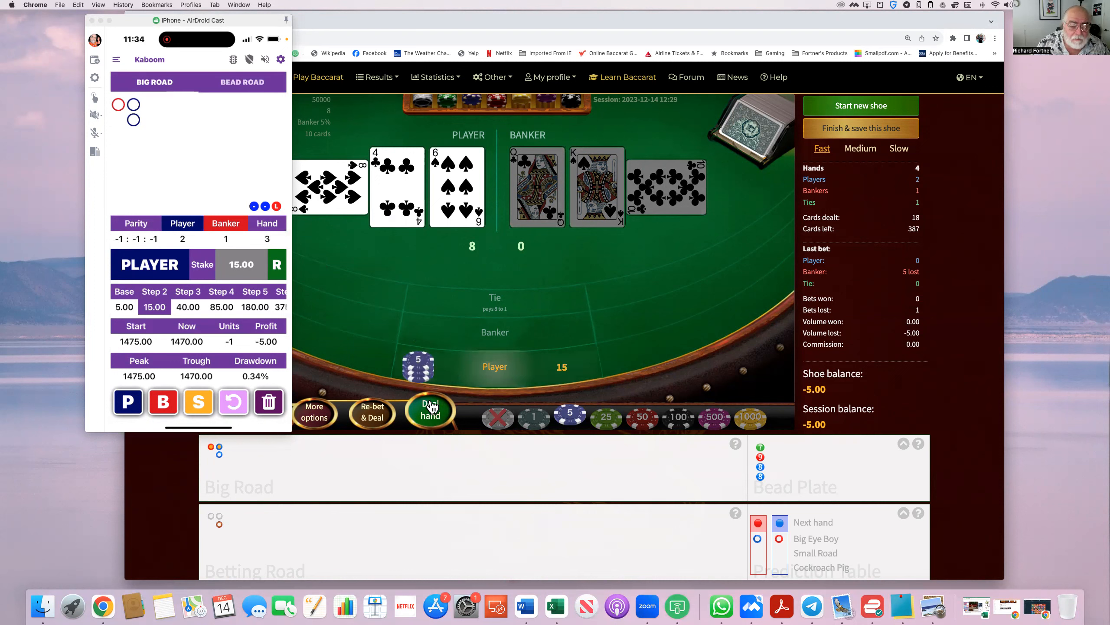
{"action": "left_click", "coordinate": [431, 410]}
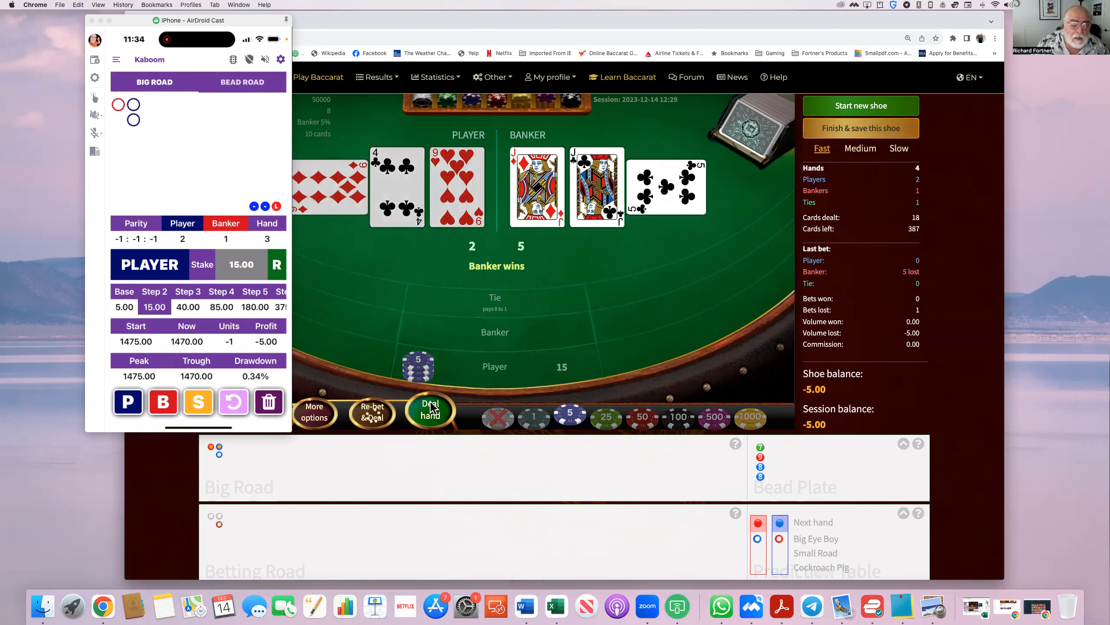
{"action": "left_click", "coordinate": [430, 411]}
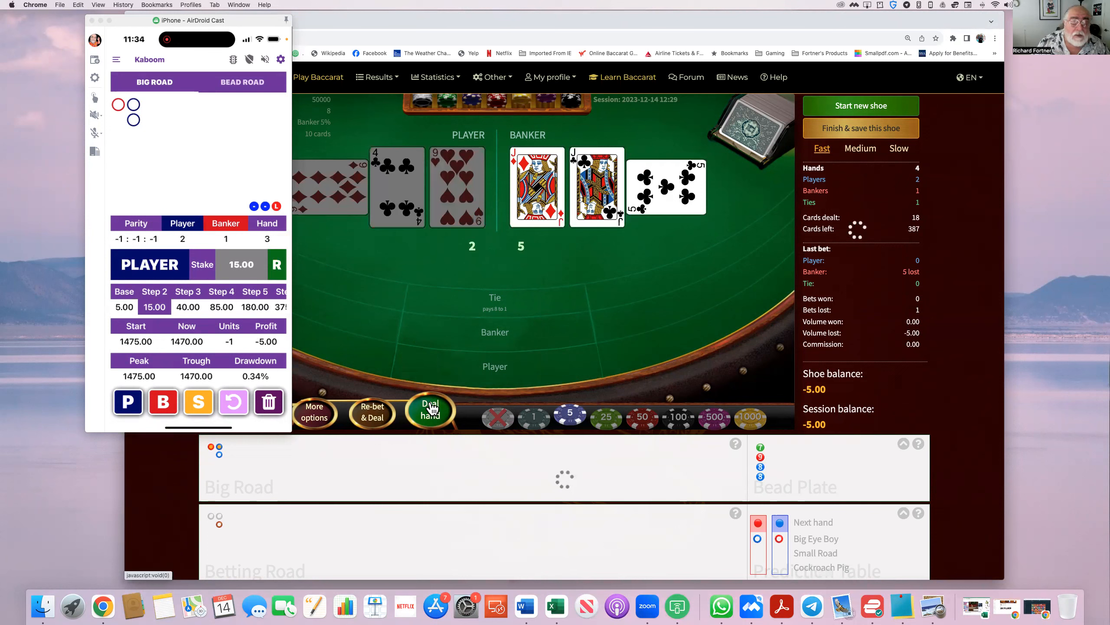
{"action": "left_click", "coordinate": [429, 411]}
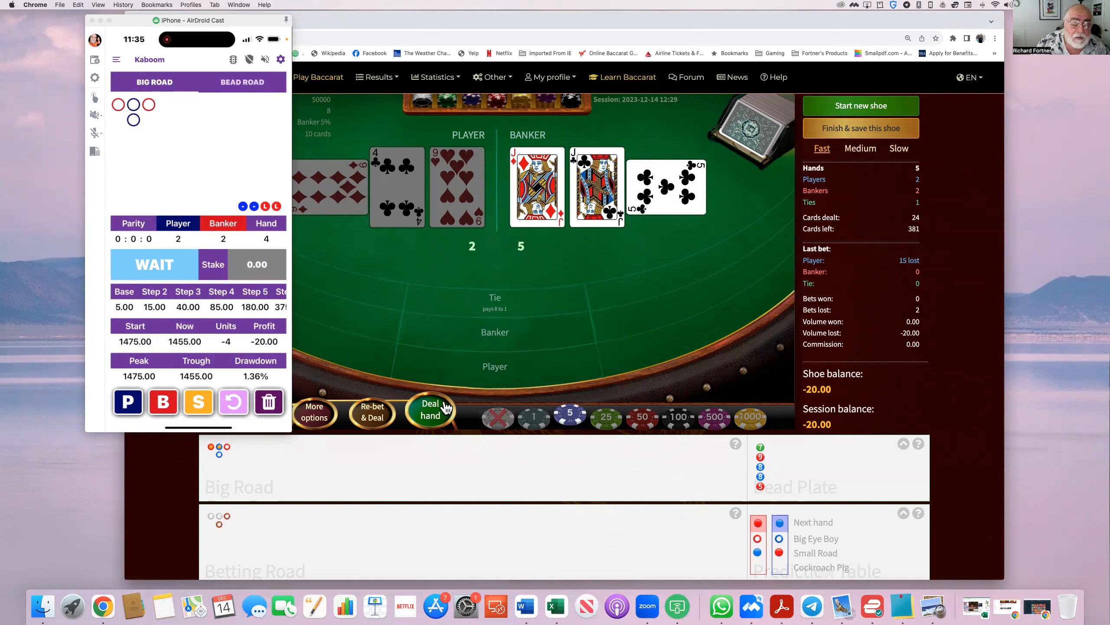
Step: Deal three unbet hands (a Player win, a tie, another) until Kaboom calls Player at 40
{"action": "left_click", "coordinate": [430, 410]}
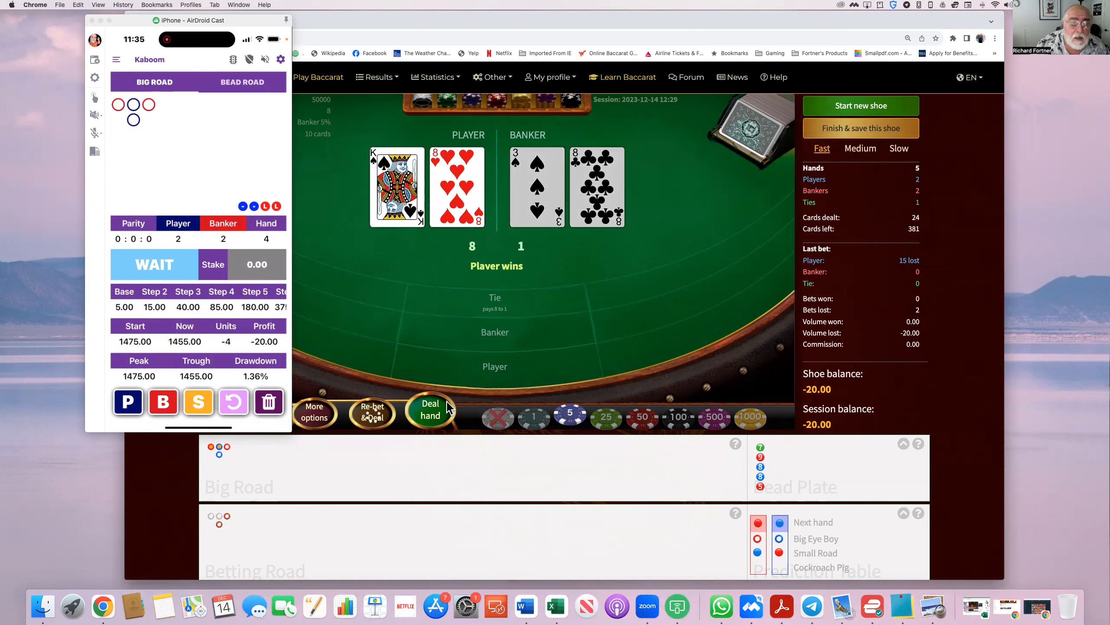
{"action": "left_click", "coordinate": [430, 412]}
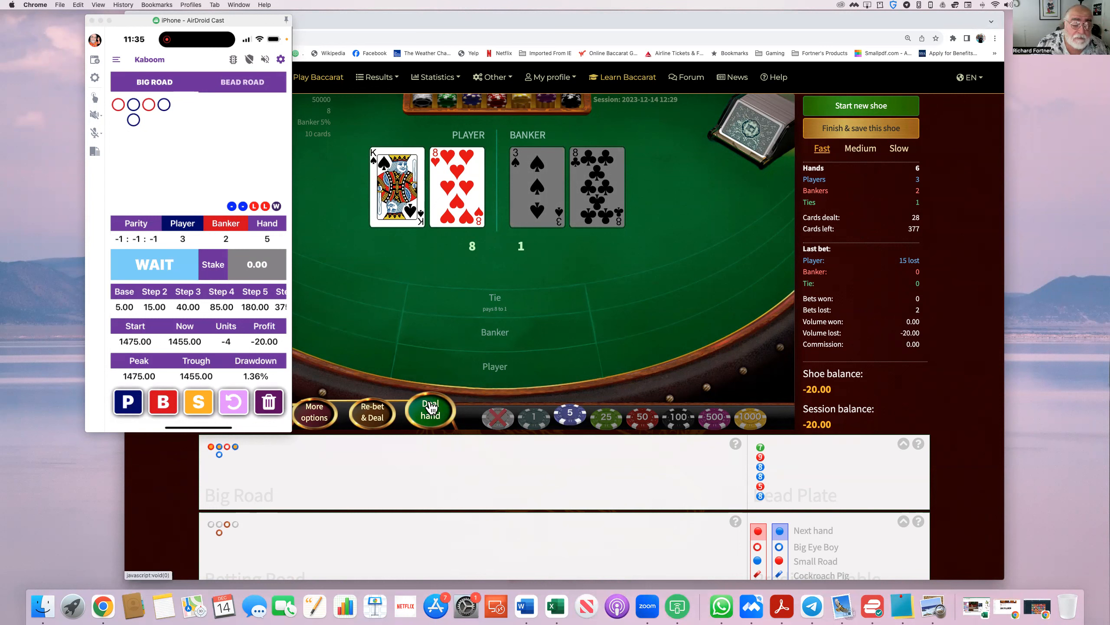
{"action": "left_click", "coordinate": [430, 410]}
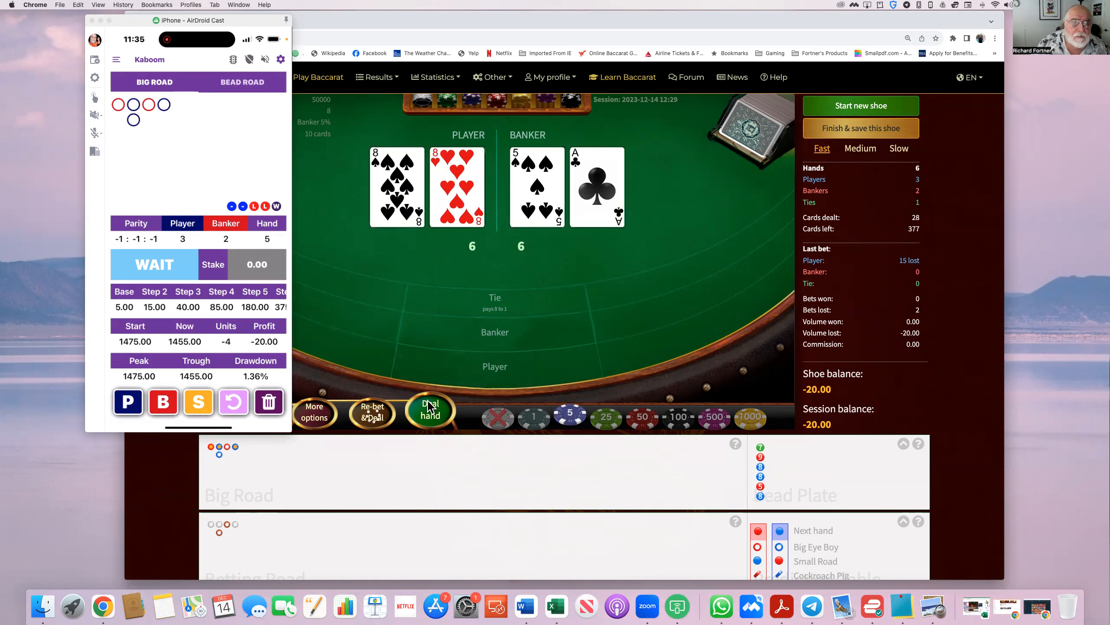
{"action": "left_click", "coordinate": [430, 410]}
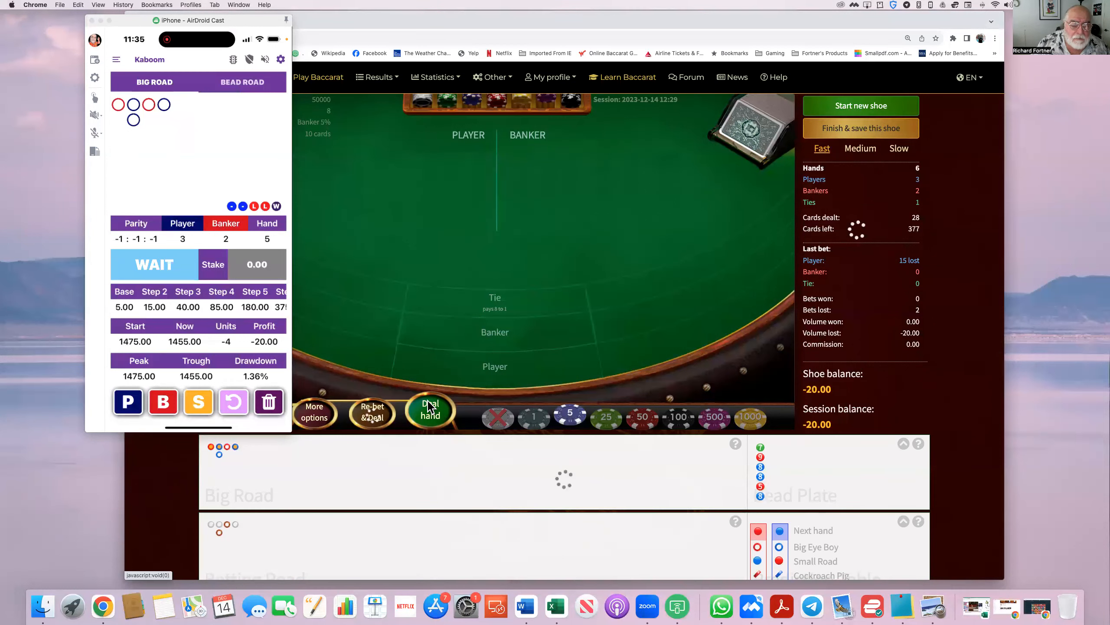
{"action": "left_click", "coordinate": [429, 411]}
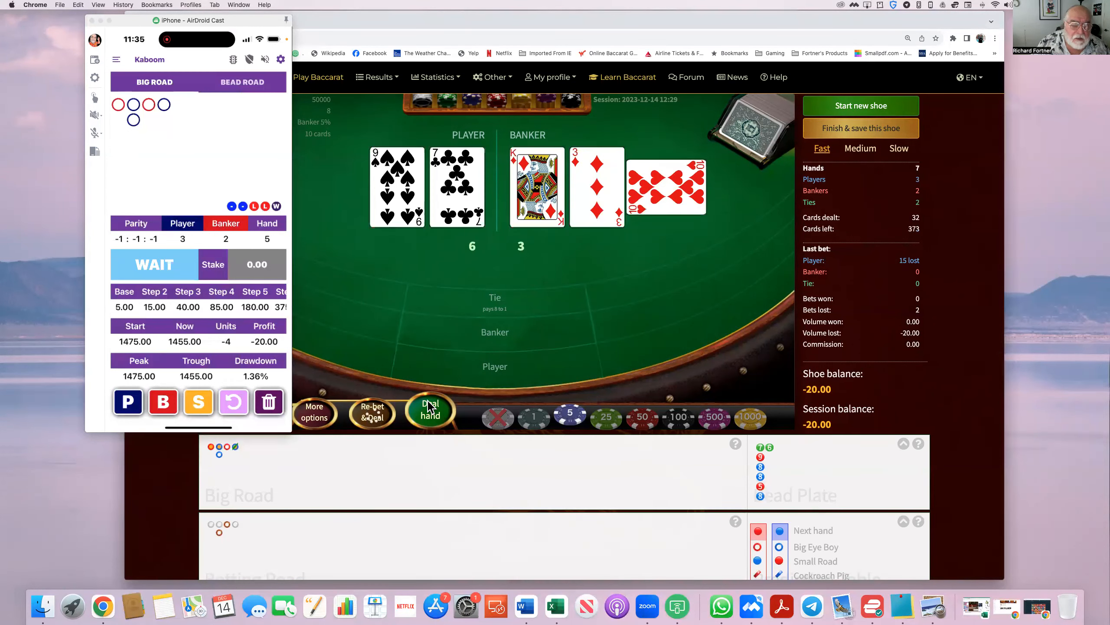
{"action": "left_click", "coordinate": [430, 410]}
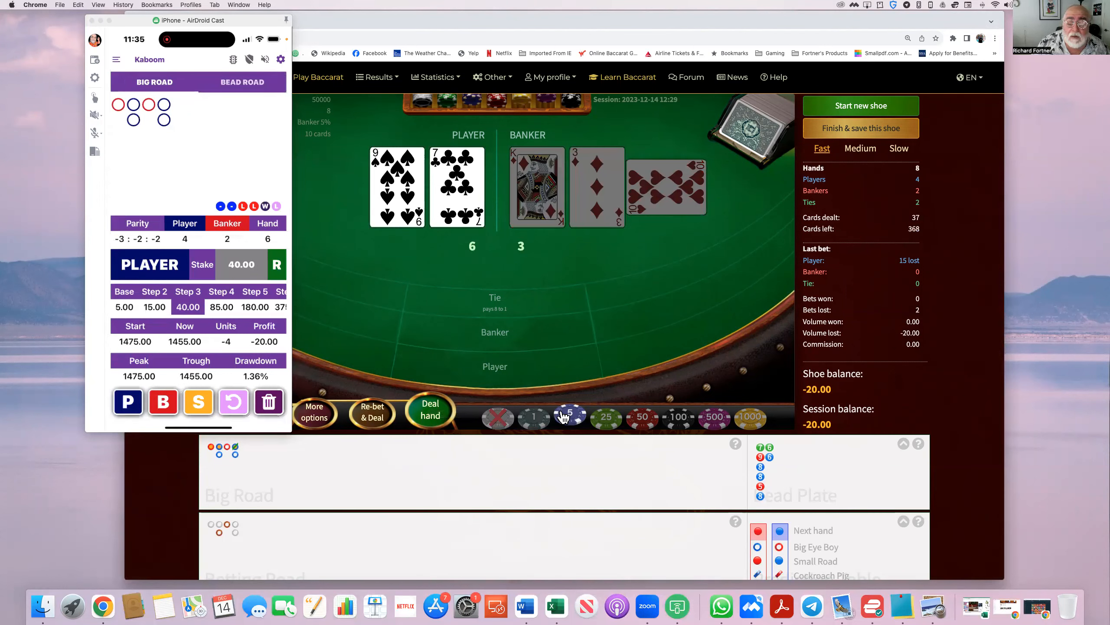
Step: Stack a 40 stake on Player following Kaboom's call
{"action": "left_click", "coordinate": [569, 417]}
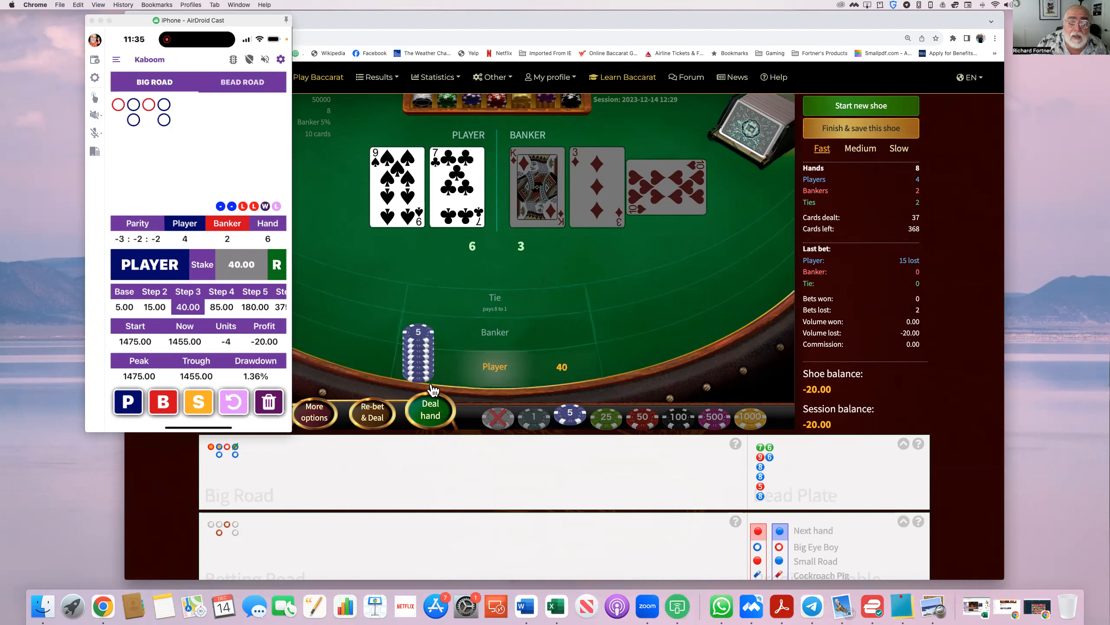
{"action": "left_click", "coordinate": [431, 411]}
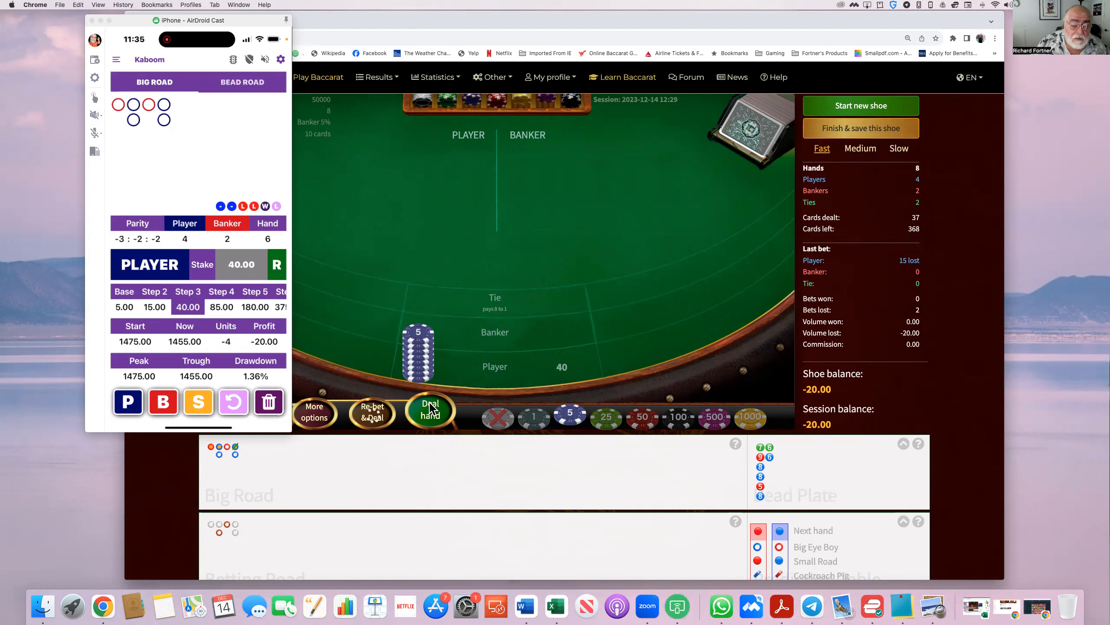
{"action": "mouse_move", "coordinate": [388, 416]}
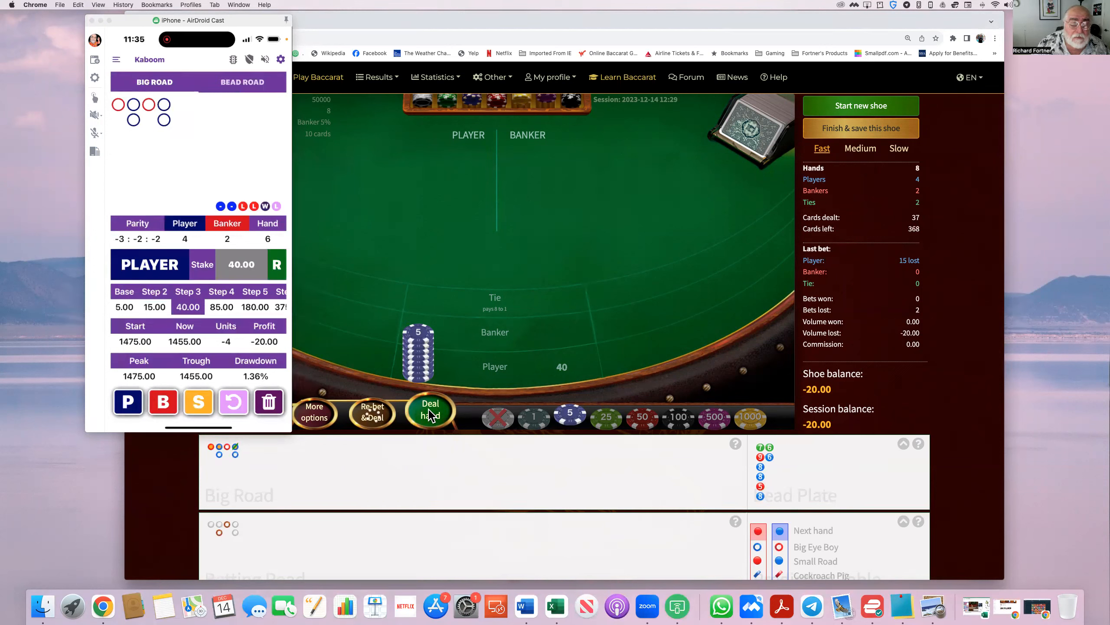
{"action": "mouse_move", "coordinate": [382, 417]}
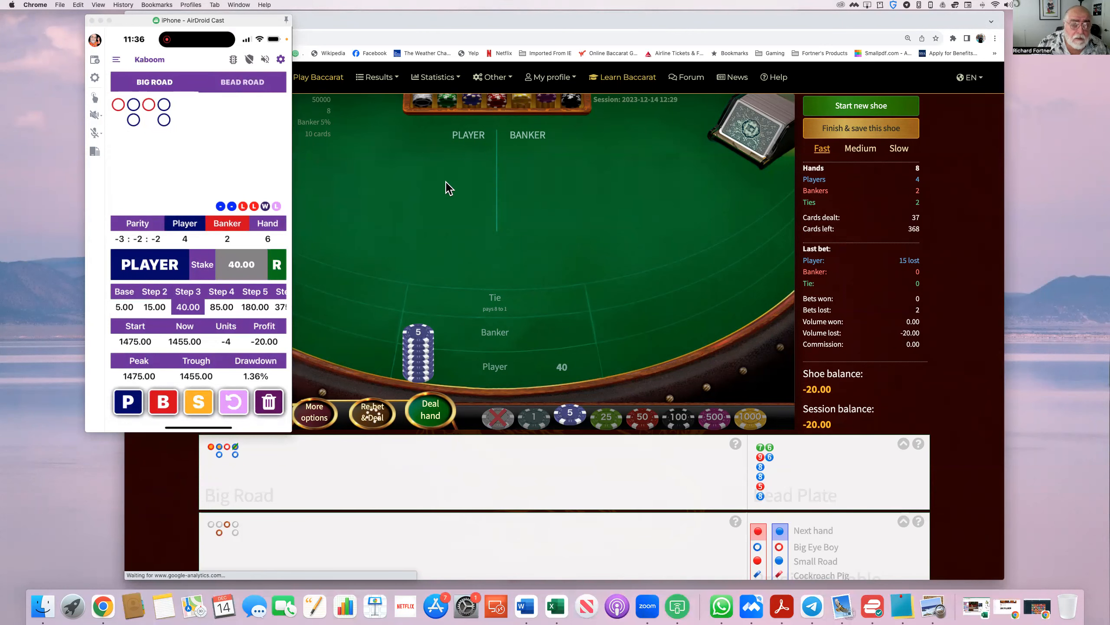
Step: Pick the 5 chip and deal the 40 Player bet, winning to reach a 20 balance
{"action": "left_click", "coordinate": [371, 412]}
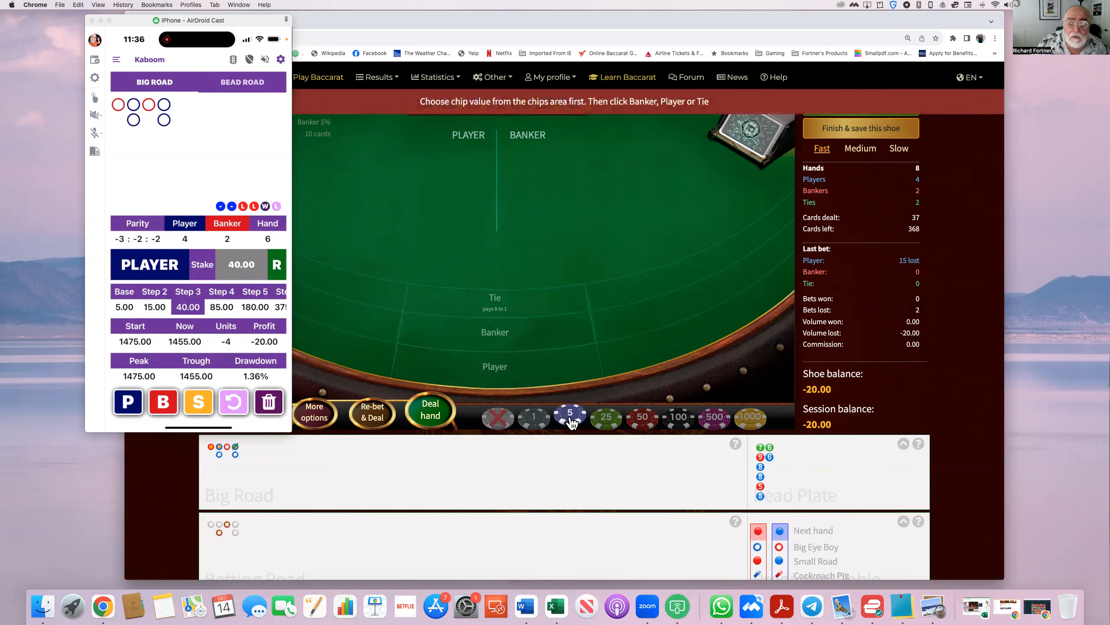
{"action": "left_click", "coordinate": [495, 366]}
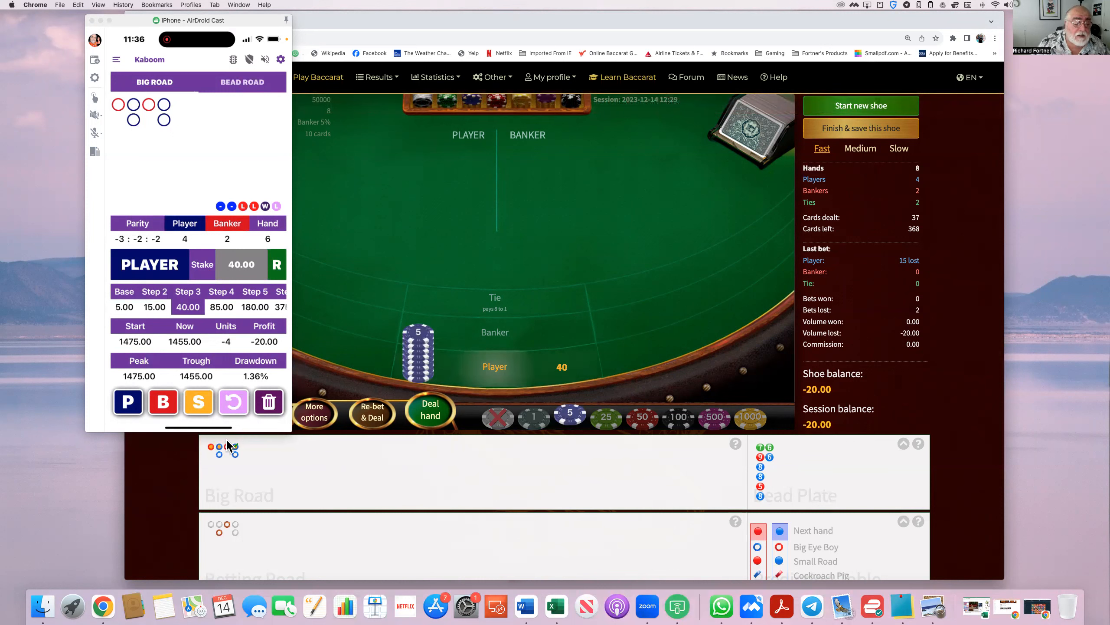
{"action": "mouse_move", "coordinate": [147, 122]}
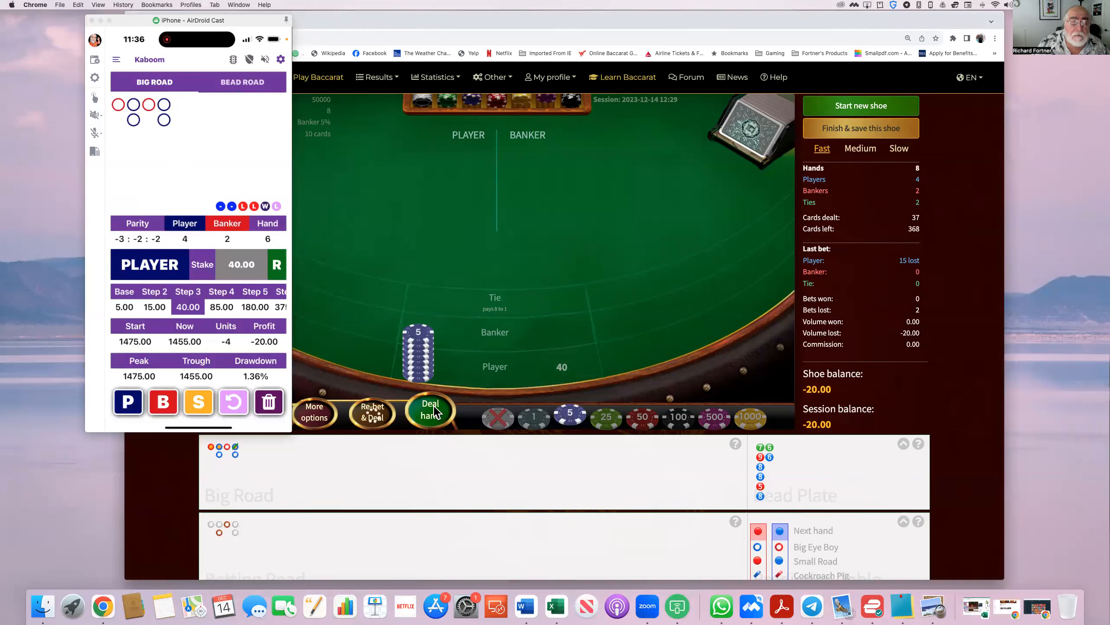
{"action": "left_click", "coordinate": [430, 410]}
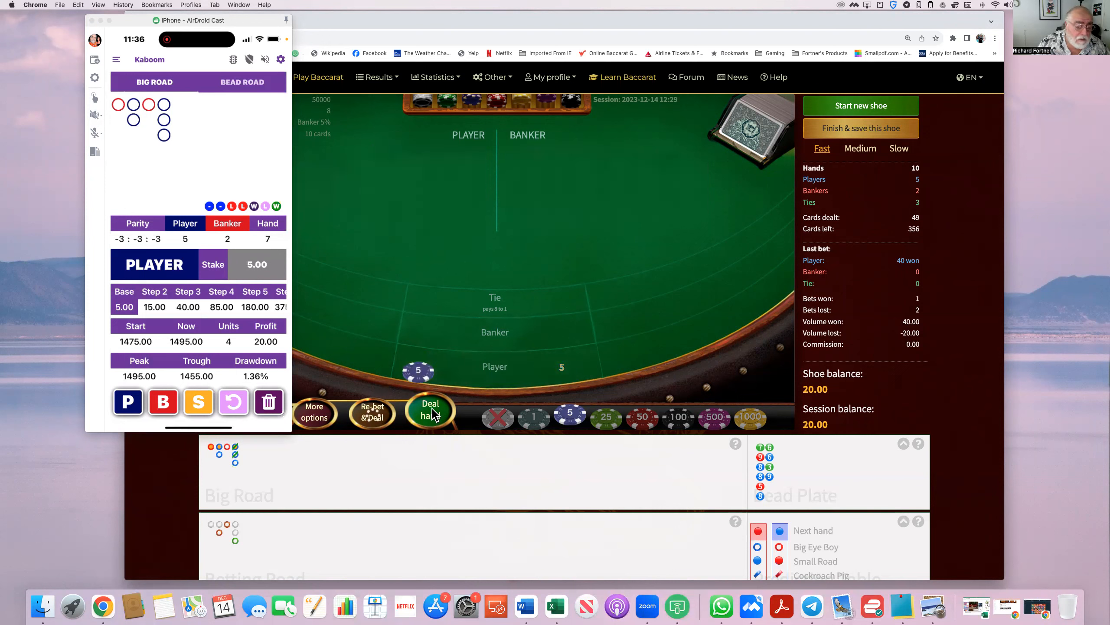
Step: Deal the losing 5 Player hand, then the losing 15 Player hand, dropping to 0
{"action": "left_click", "coordinate": [430, 410]}
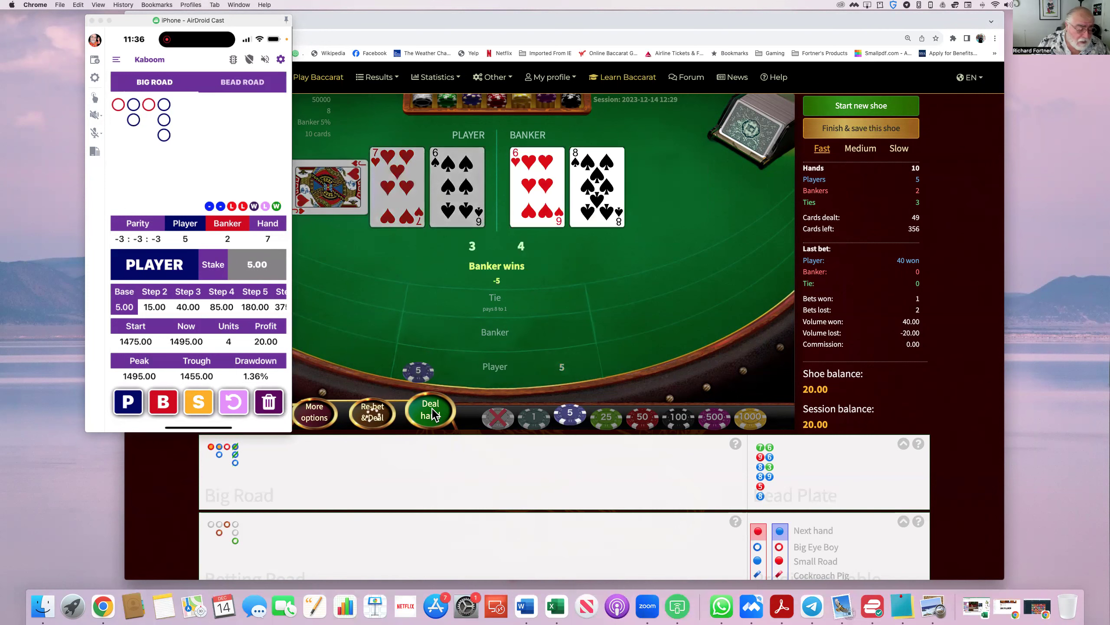
{"action": "left_click", "coordinate": [430, 409]}
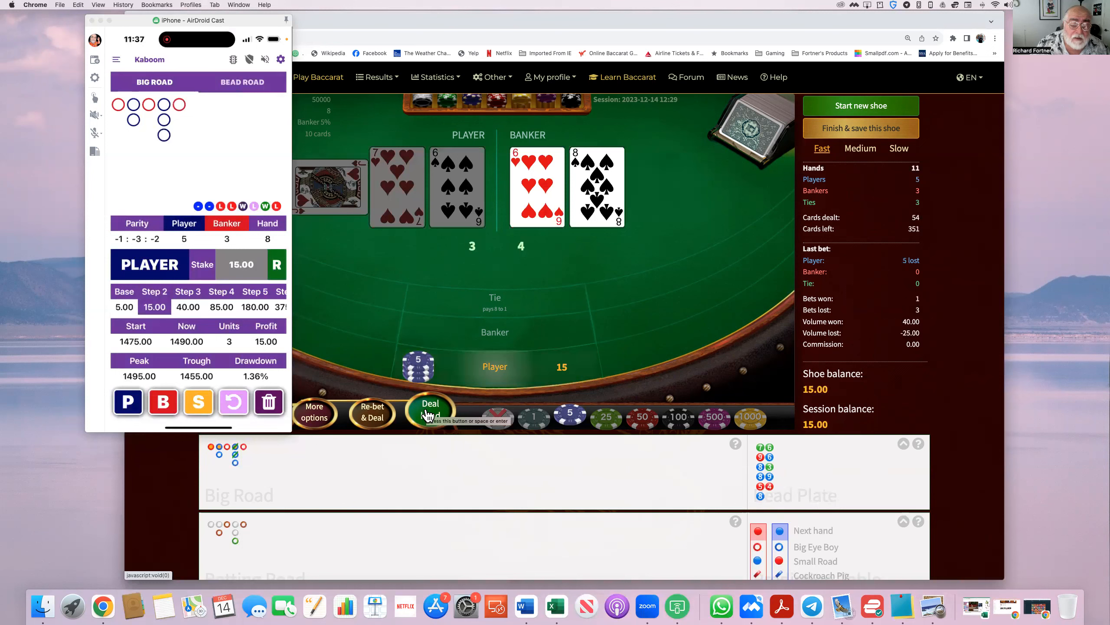
{"action": "left_click", "coordinate": [430, 410]}
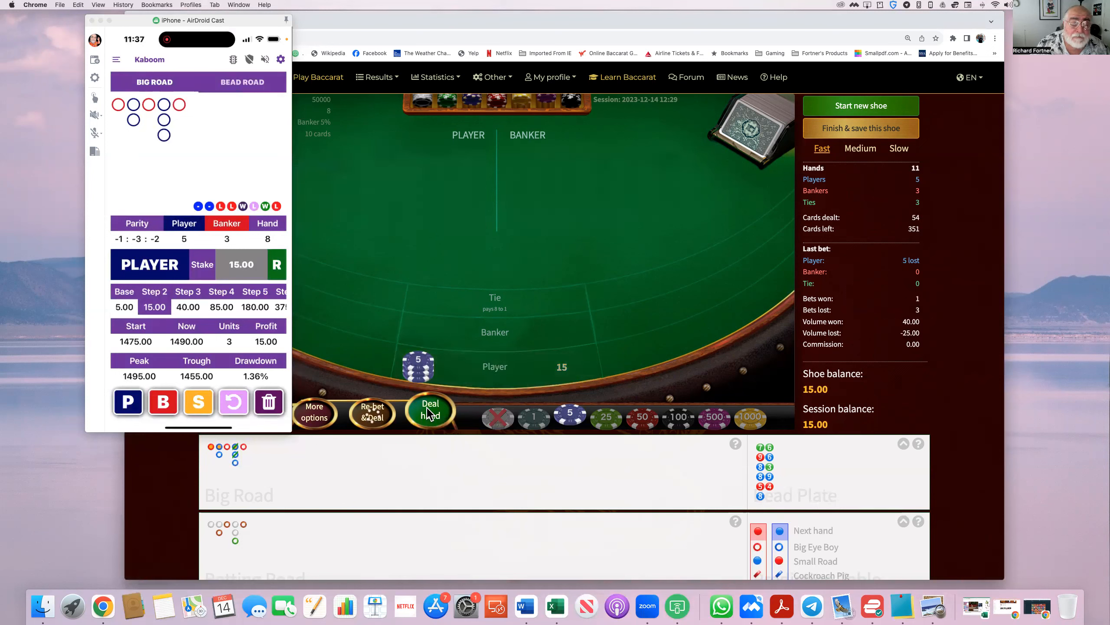
{"action": "left_click", "coordinate": [430, 410]}
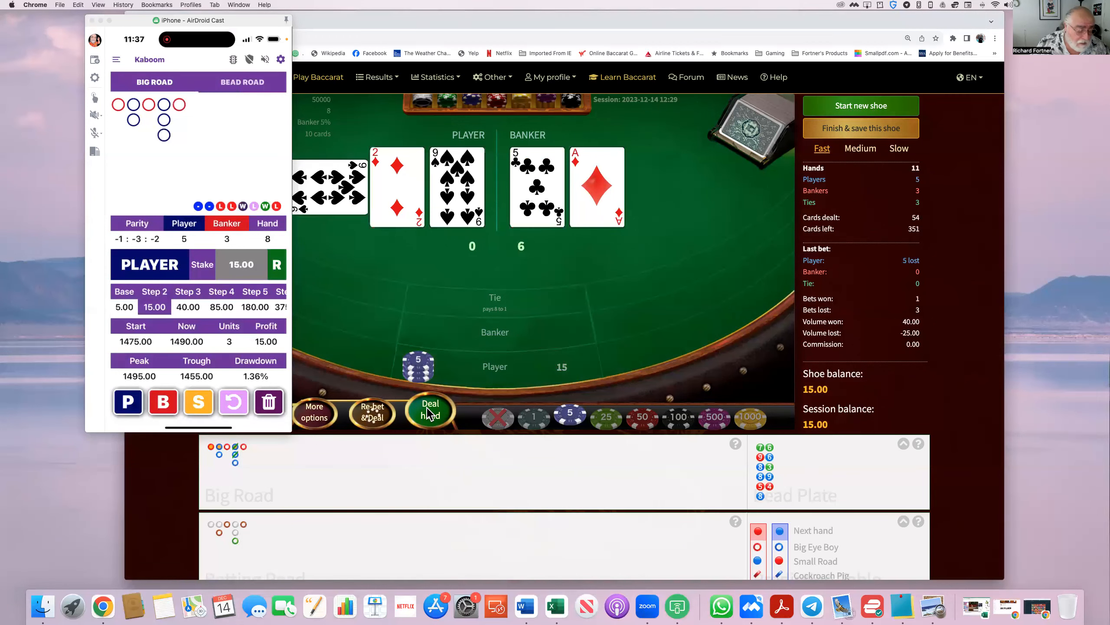
{"action": "left_click", "coordinate": [430, 411]}
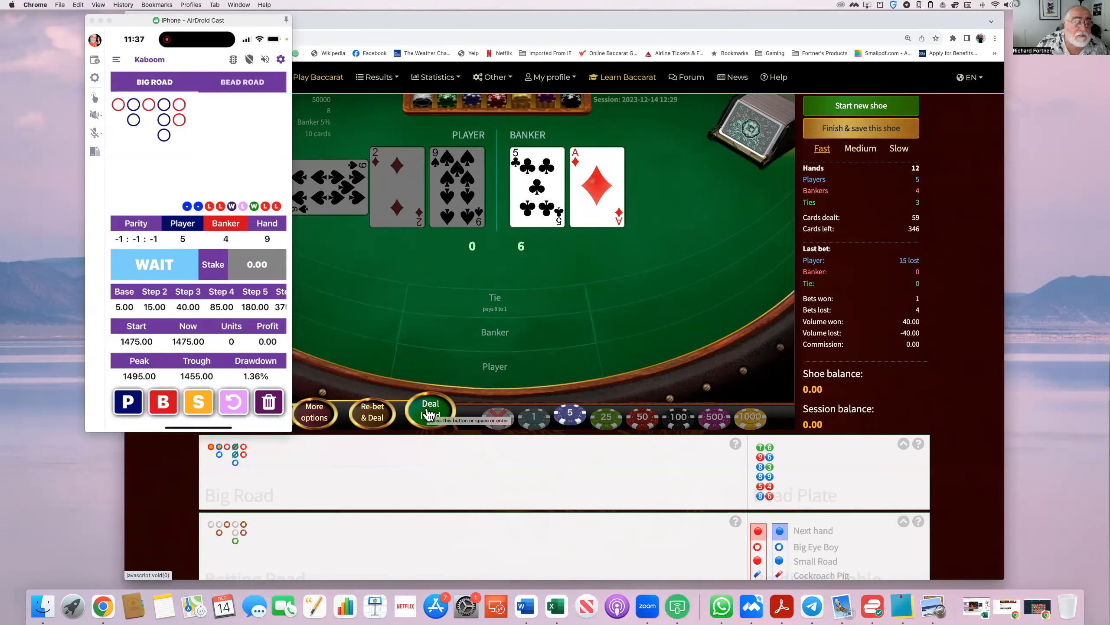
Step: Deal two hands with no bet until Kaboom recommends 40 on Banker
{"action": "left_click", "coordinate": [430, 410]}
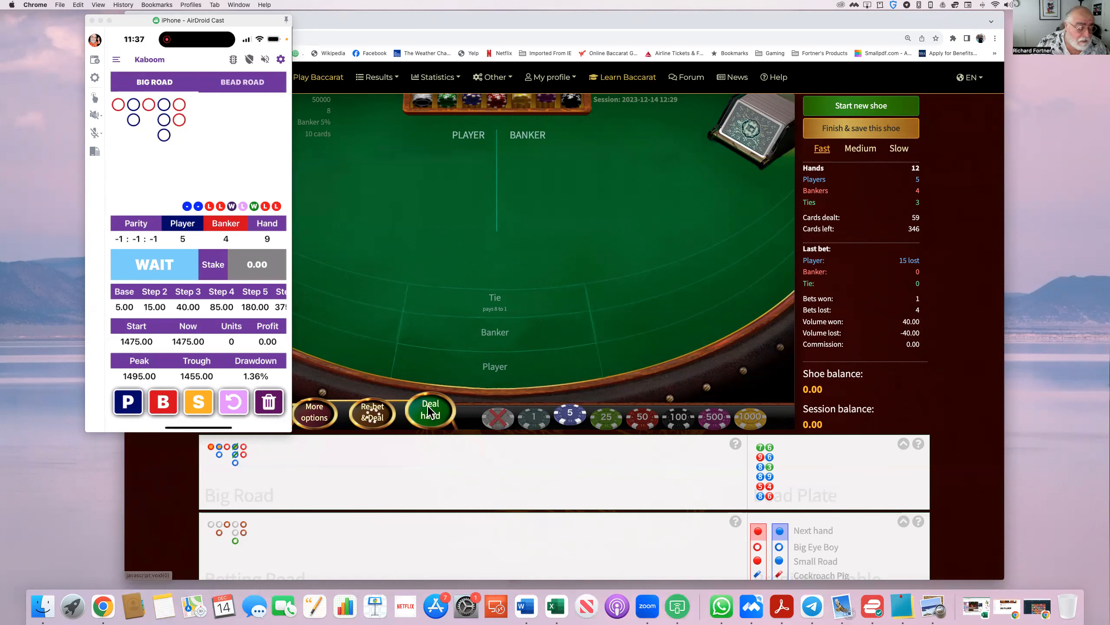
{"action": "left_click", "coordinate": [431, 410]}
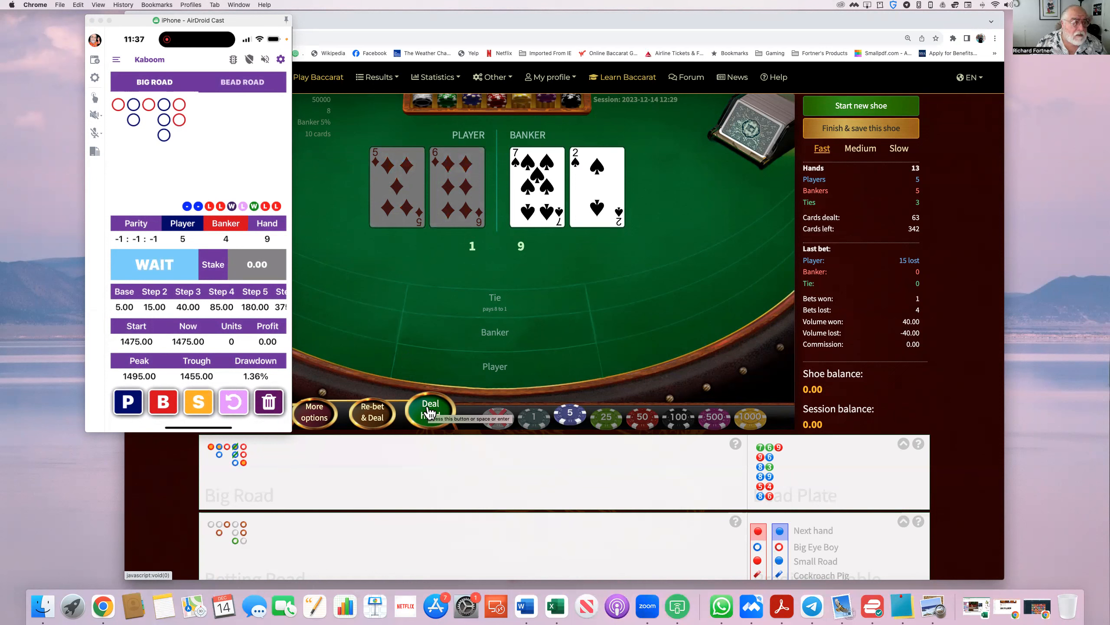
{"action": "left_click", "coordinate": [431, 410]}
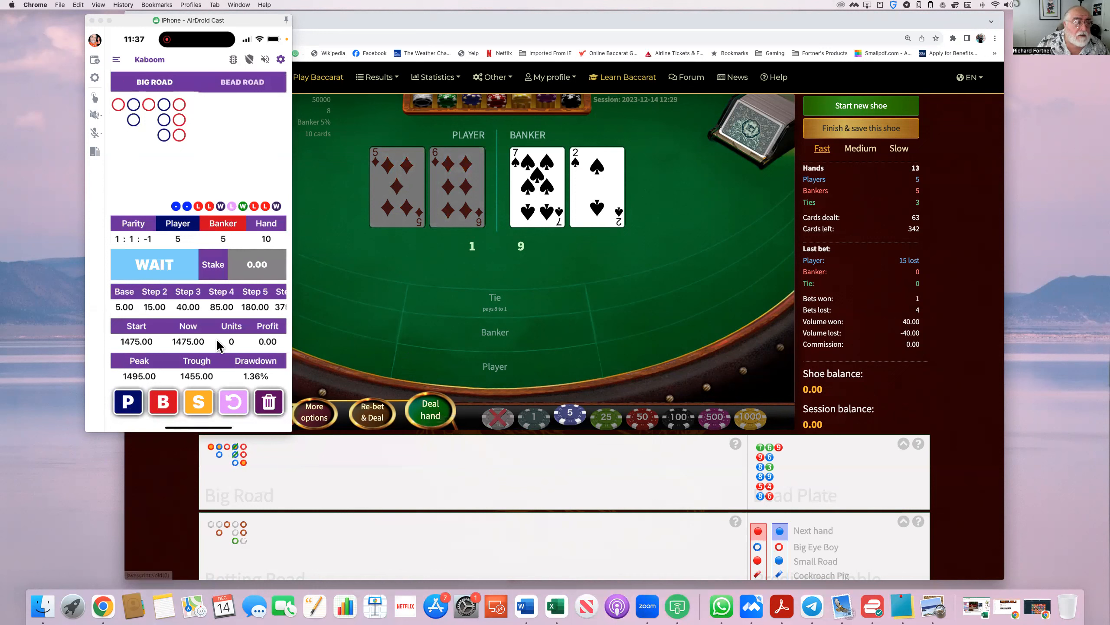
{"action": "mouse_move", "coordinate": [283, 453]}
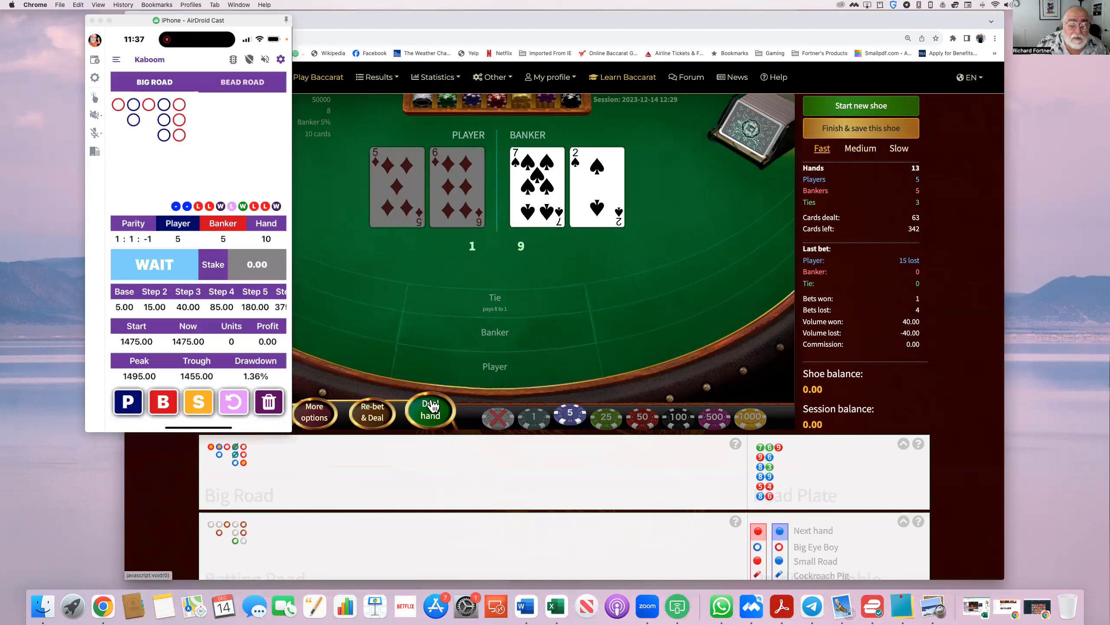
{"action": "left_click", "coordinate": [430, 410]}
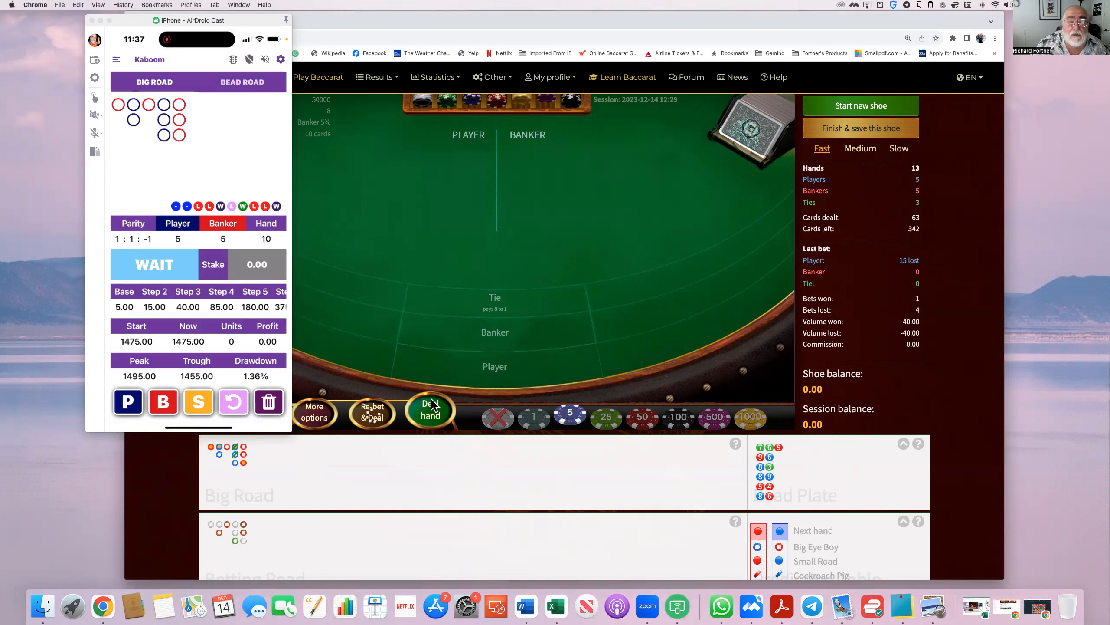
{"action": "left_click", "coordinate": [430, 410]}
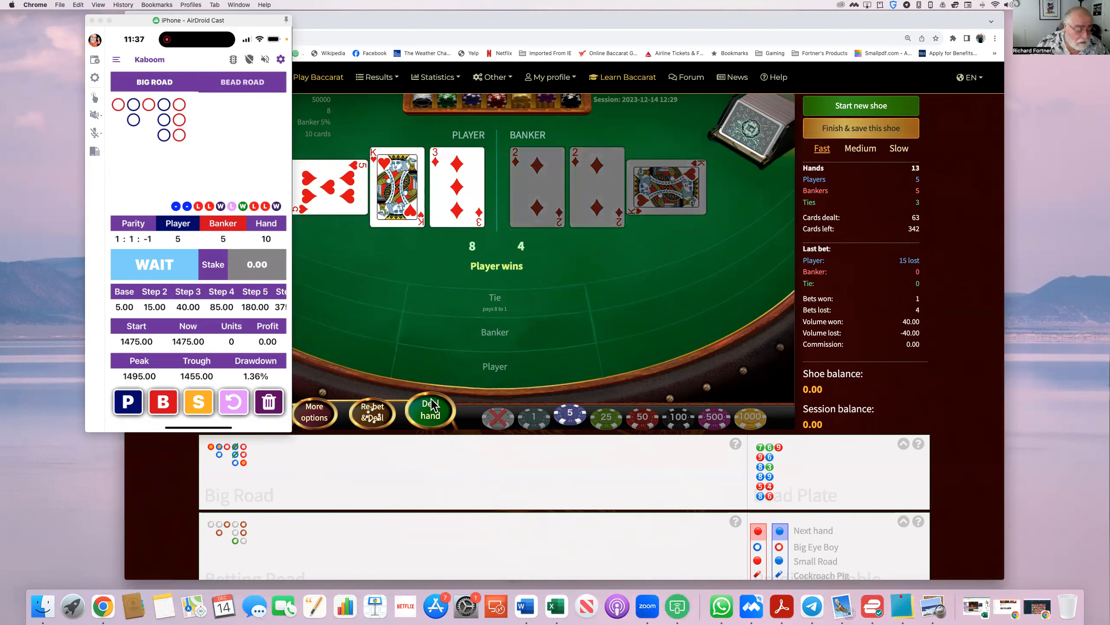
{"action": "left_click", "coordinate": [431, 410]}
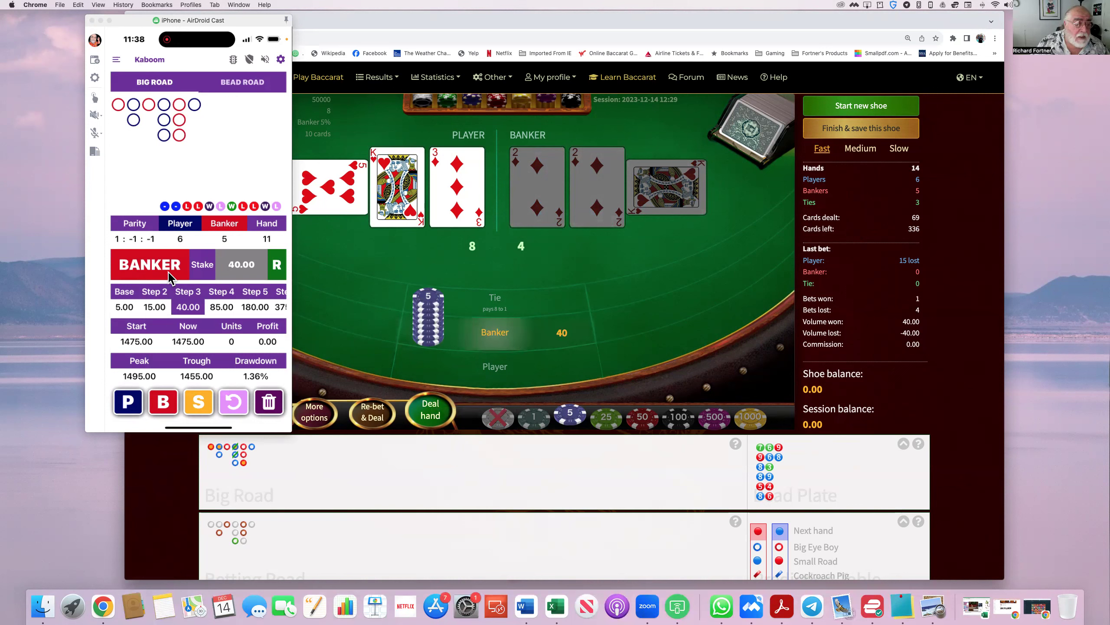
Step: Lose the 40 Banker hand, then win the 85 Player bet for a 45 balance
{"action": "left_click", "coordinate": [430, 409]}
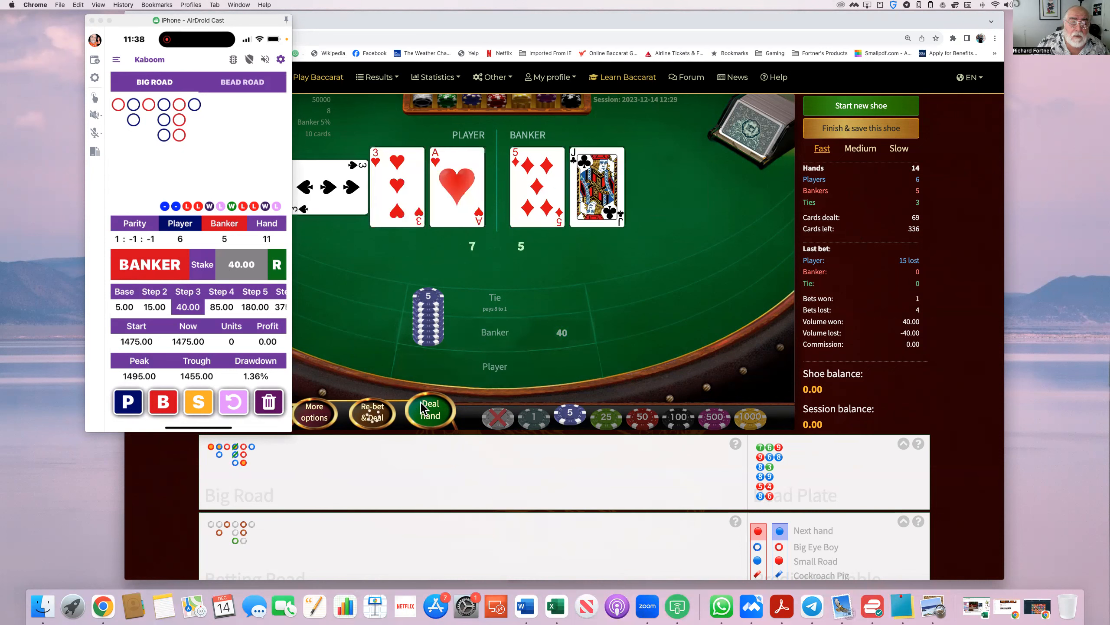
{"action": "left_click", "coordinate": [429, 411]}
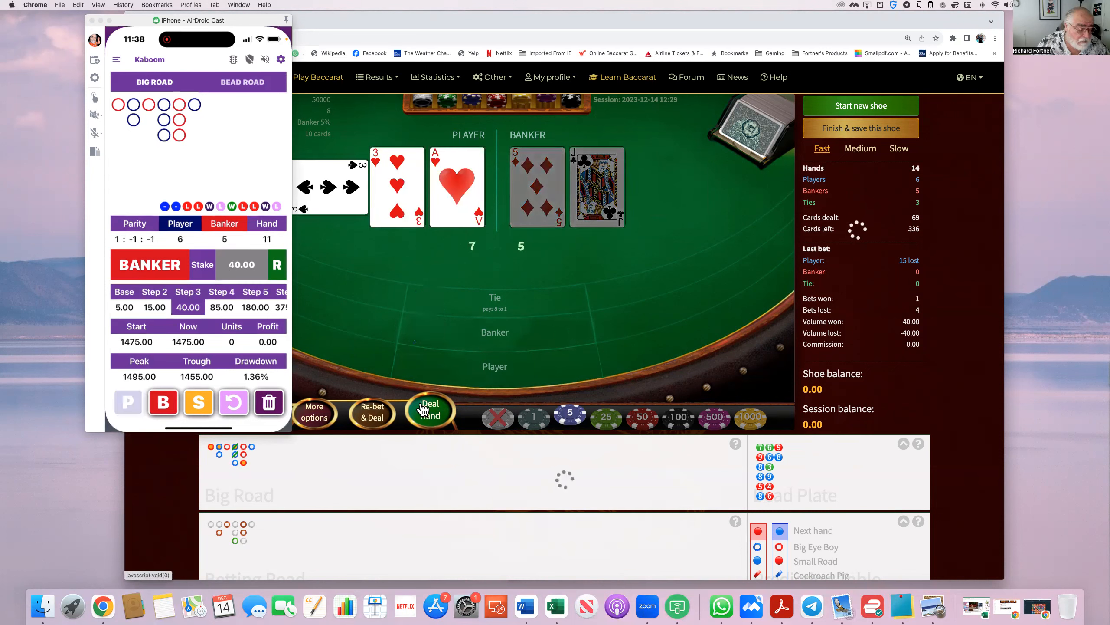
{"action": "left_click", "coordinate": [430, 410]}
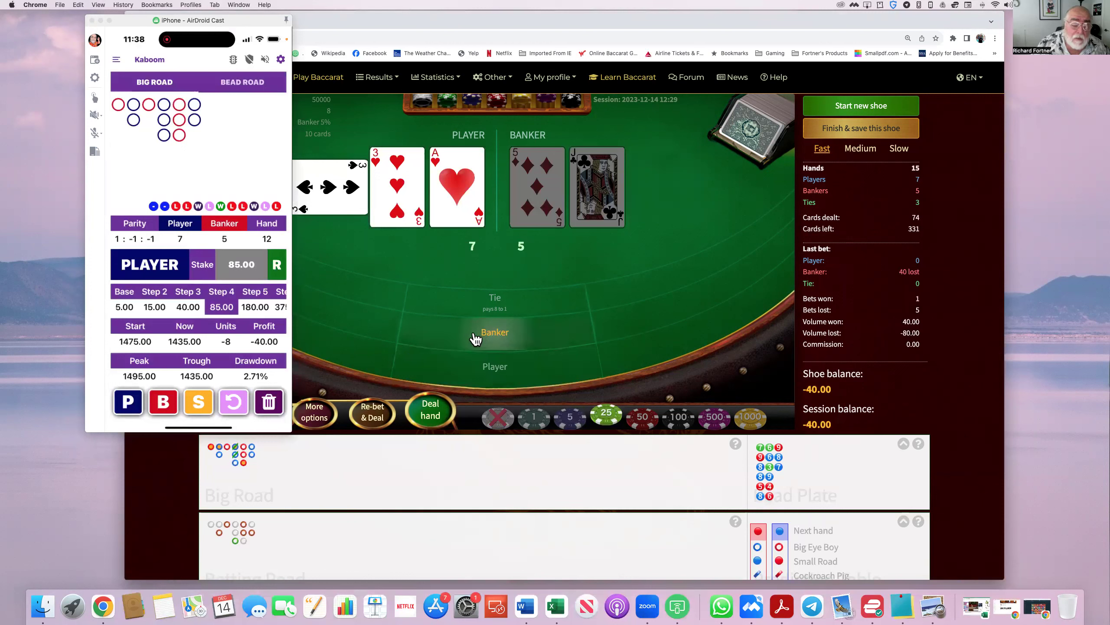
{"action": "mouse_move", "coordinate": [444, 369]}
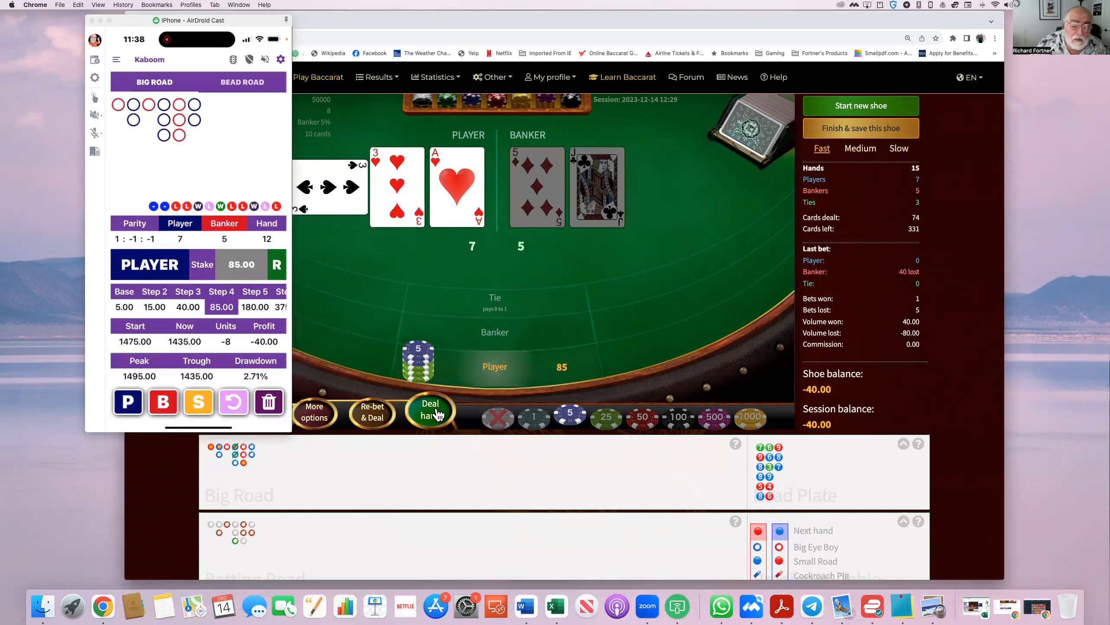
{"action": "left_click", "coordinate": [430, 410]}
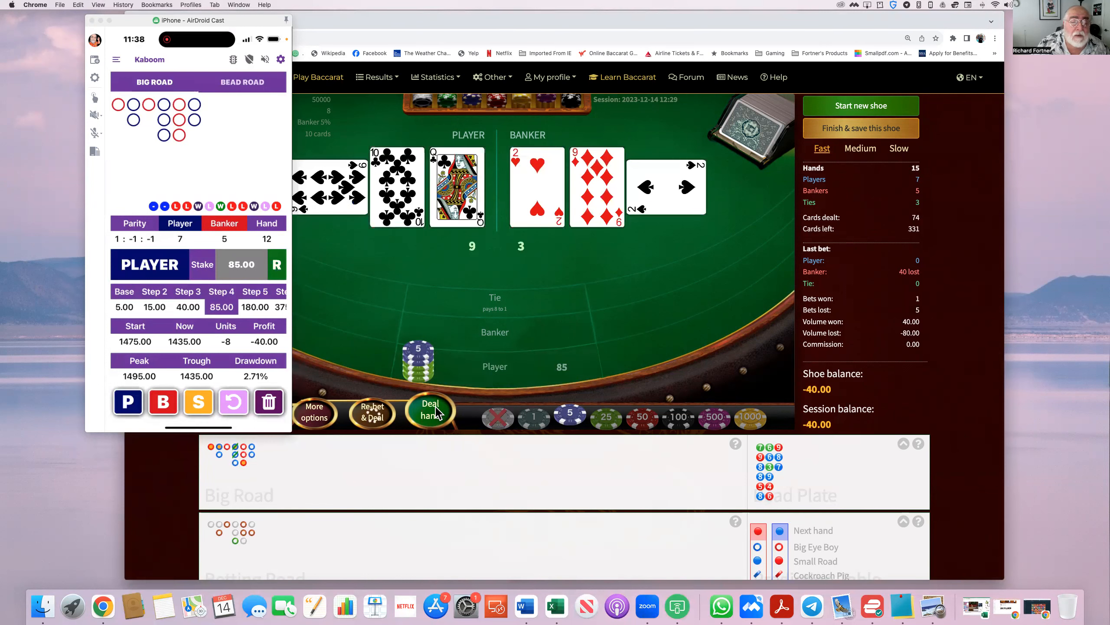
{"action": "left_click", "coordinate": [430, 410]}
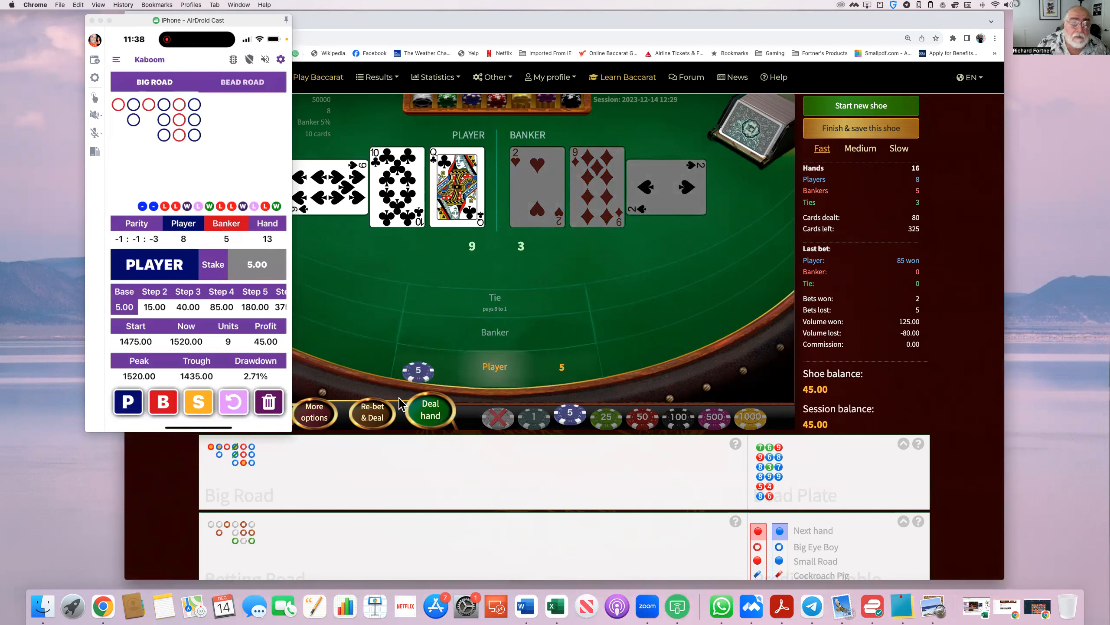
{"action": "mouse_move", "coordinate": [425, 416]}
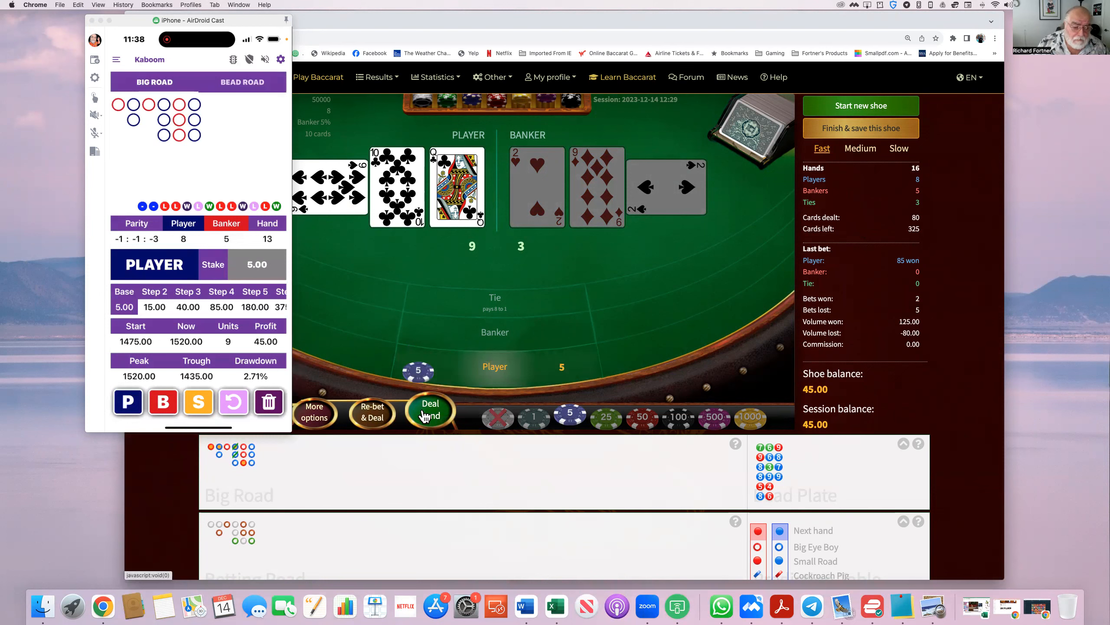
Step: Deal the losing 5 Player hand, then play 15 on Player through a tie to a win
{"action": "left_click", "coordinate": [430, 411]}
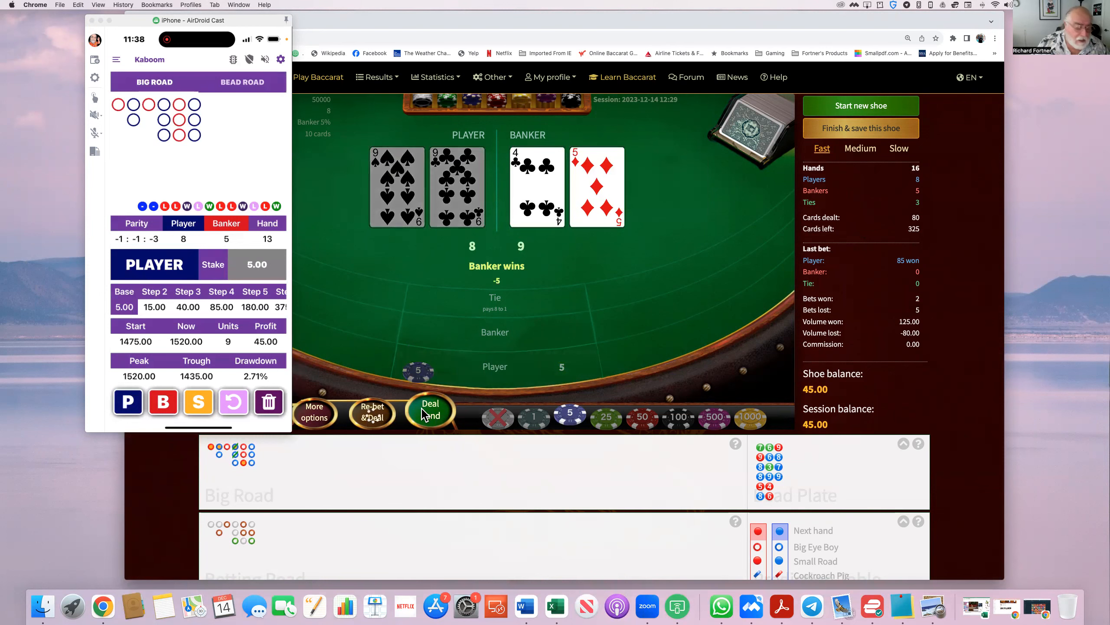
{"action": "left_click", "coordinate": [430, 410]}
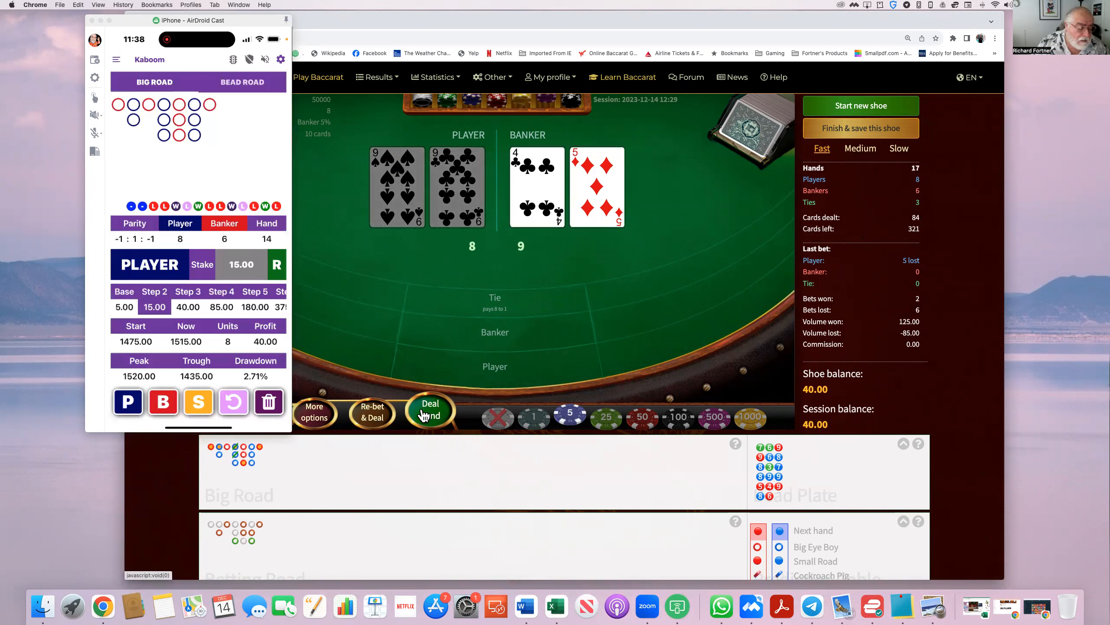
{"action": "left_click", "coordinate": [430, 411]}
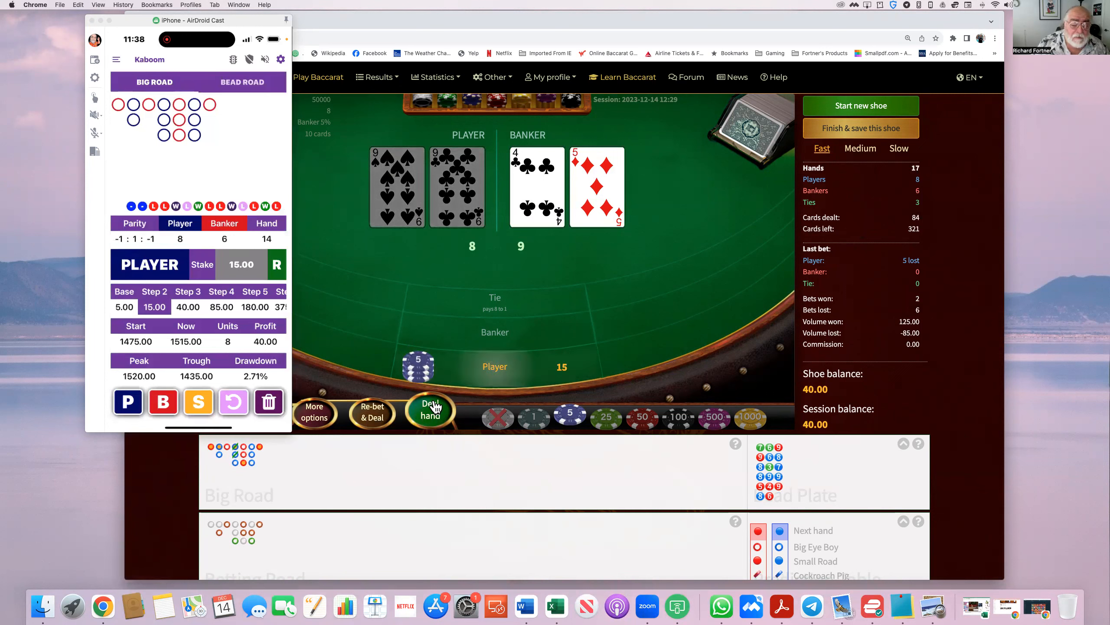
{"action": "left_click", "coordinate": [430, 410]}
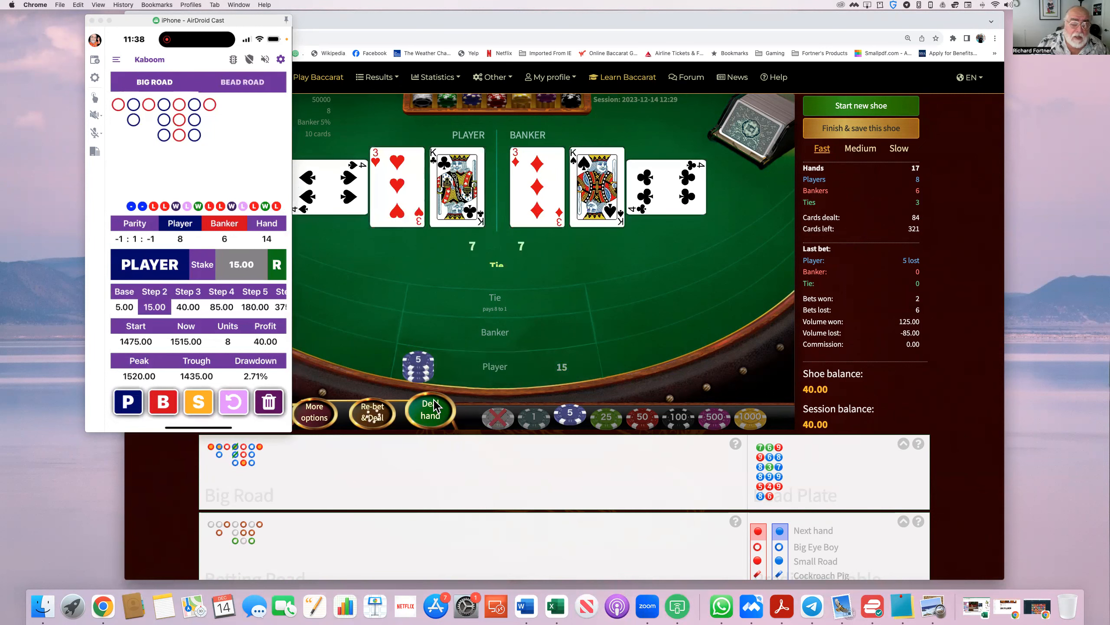
{"action": "left_click", "coordinate": [430, 409]}
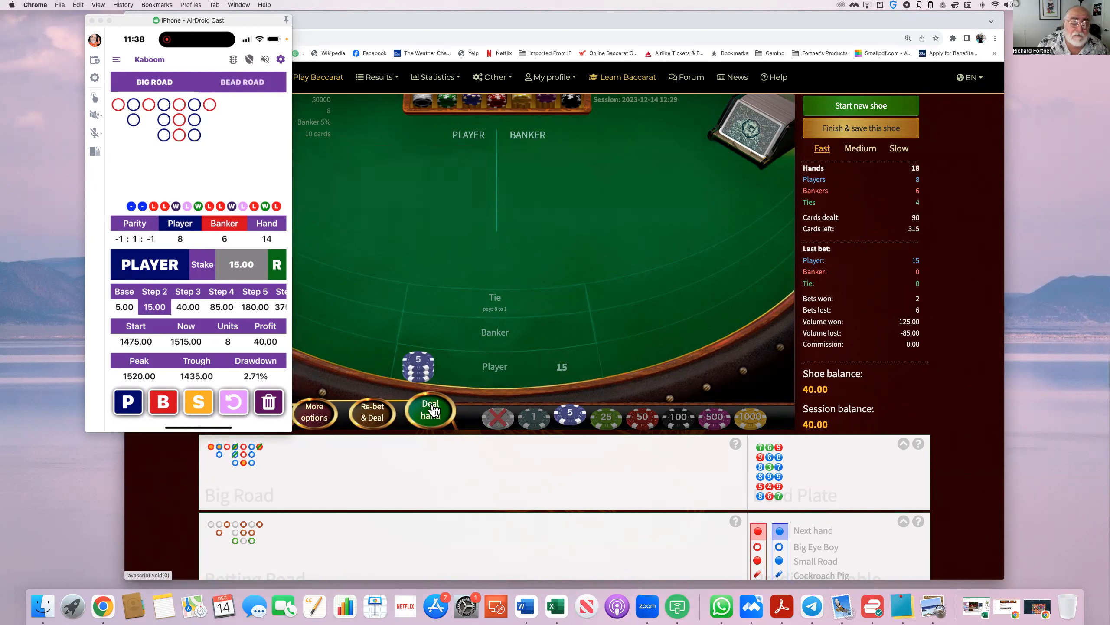
{"action": "left_click", "coordinate": [430, 410]}
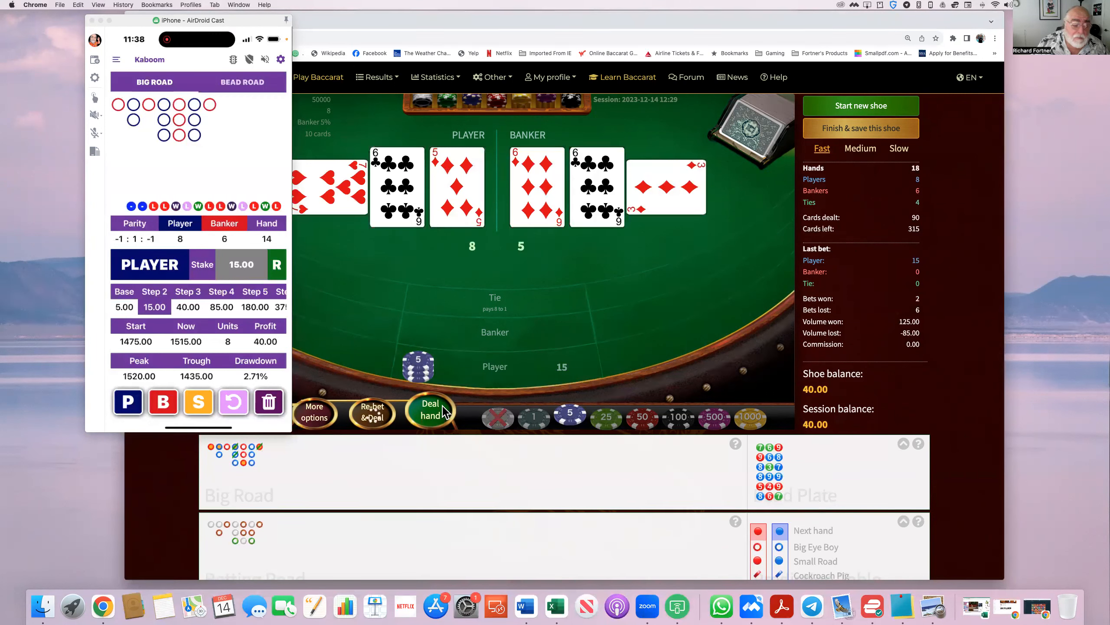
{"action": "left_click", "coordinate": [430, 410]}
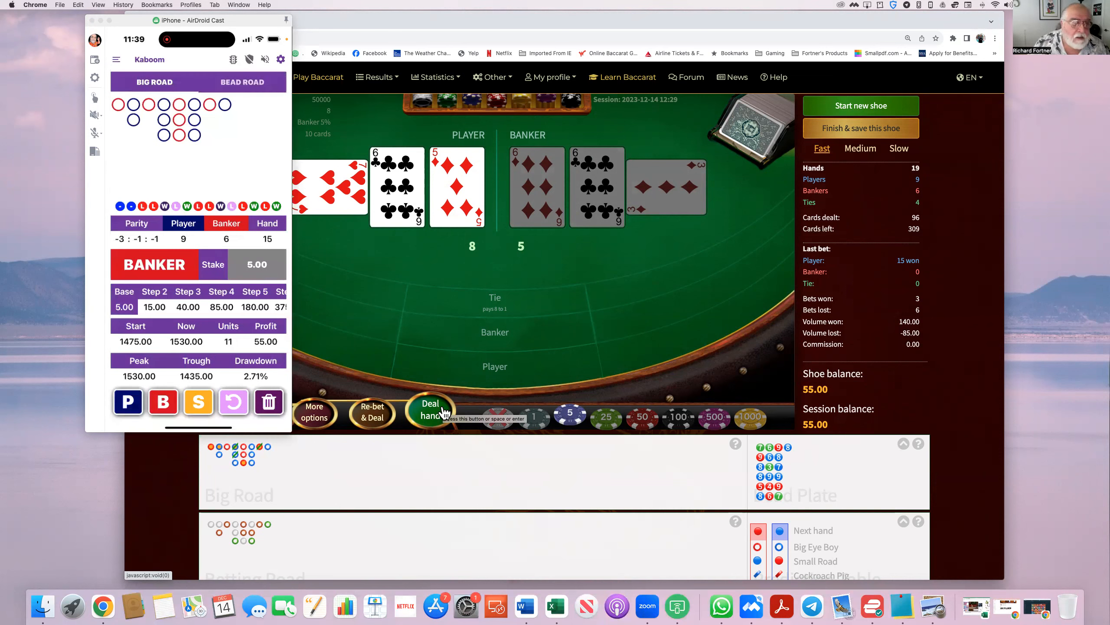
{"action": "mouse_move", "coordinate": [468, 414]}
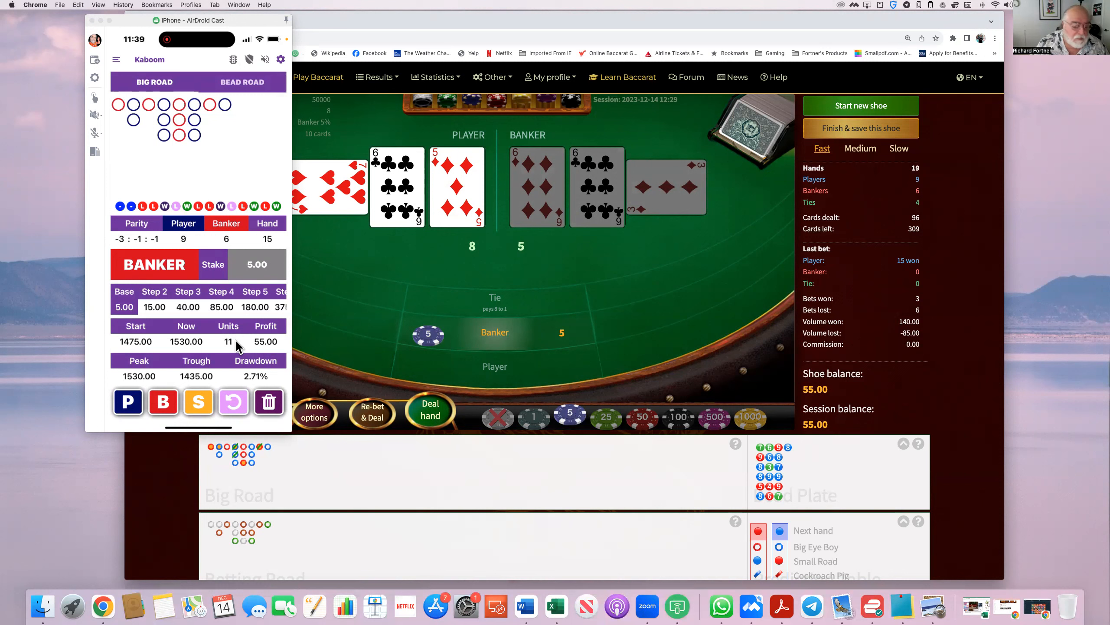
{"action": "mouse_move", "coordinate": [357, 371]}
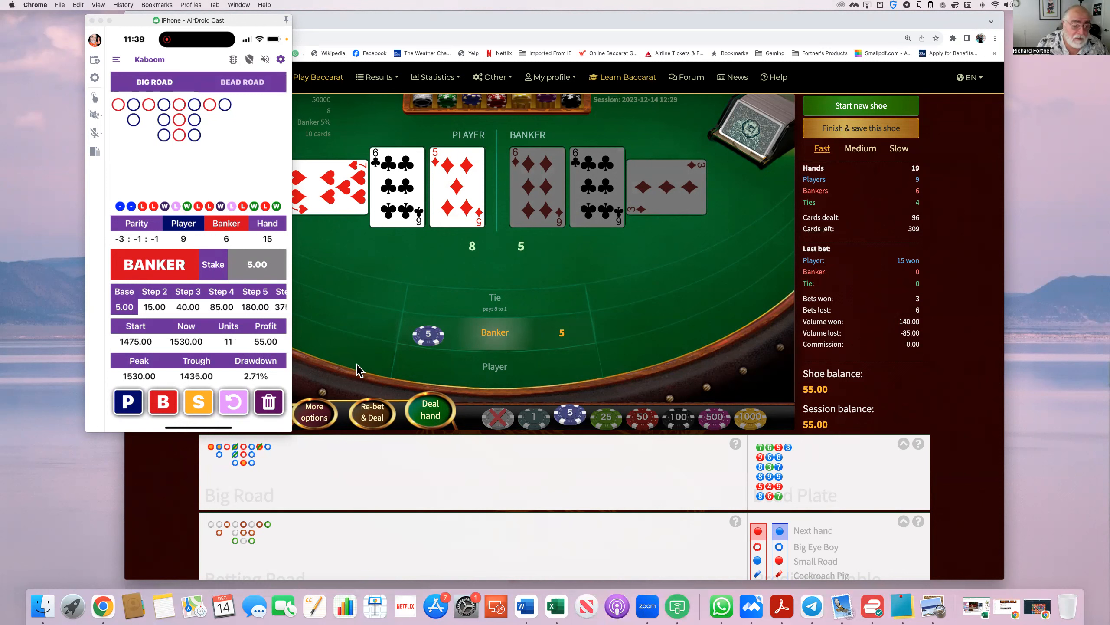
{"action": "mouse_move", "coordinate": [431, 413]}
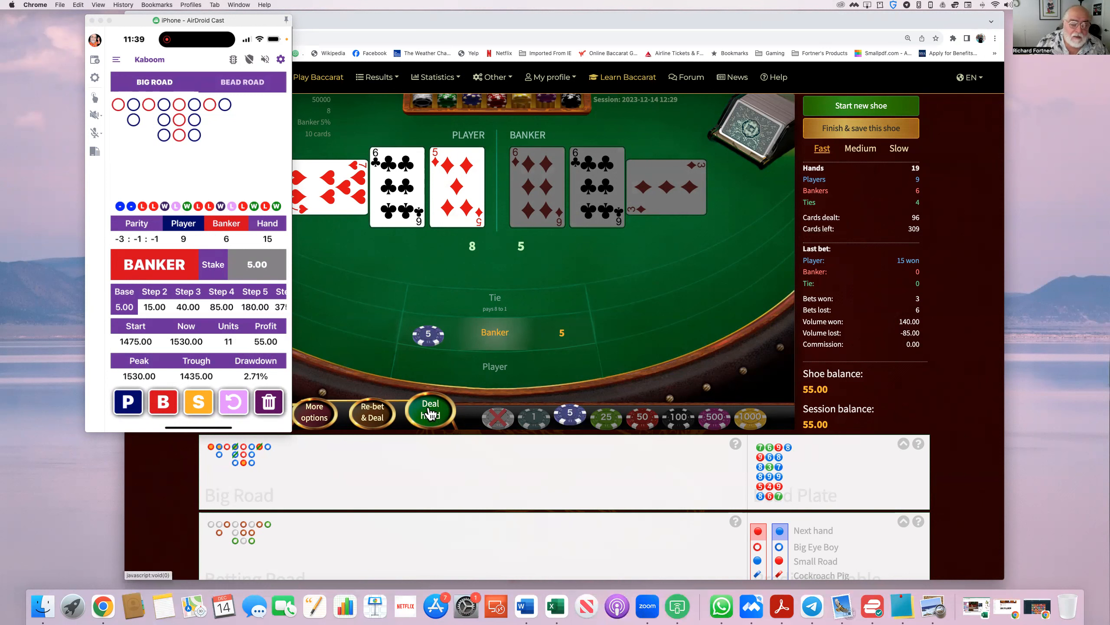
Step: Deal the 5 Banker hand, redealing after a tie until it settles
{"action": "left_click", "coordinate": [430, 410]}
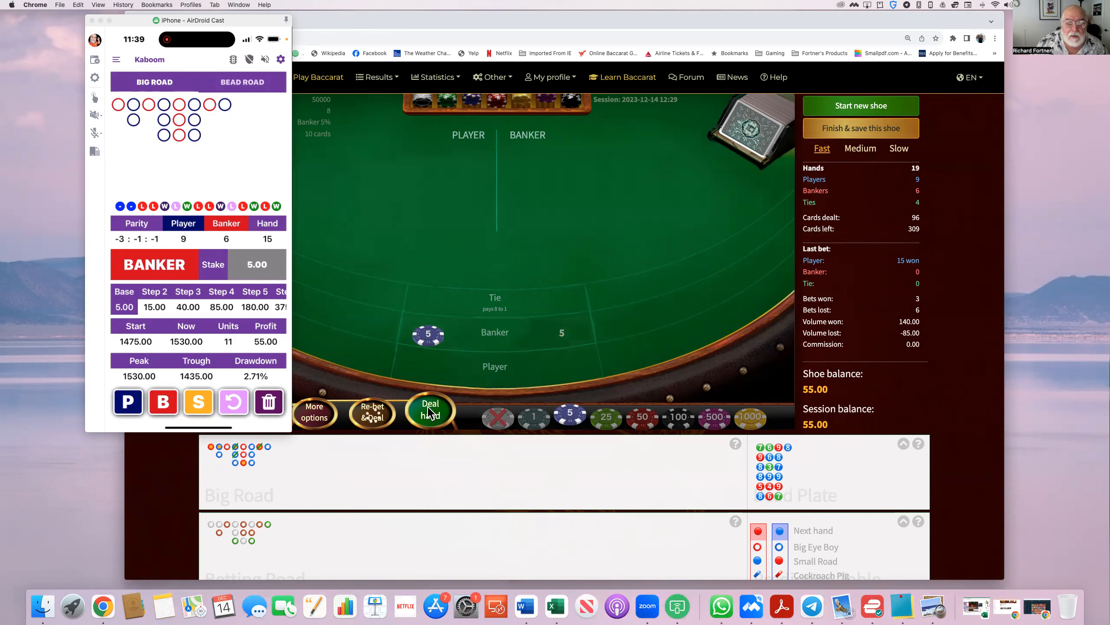
{"action": "left_click", "coordinate": [430, 410]}
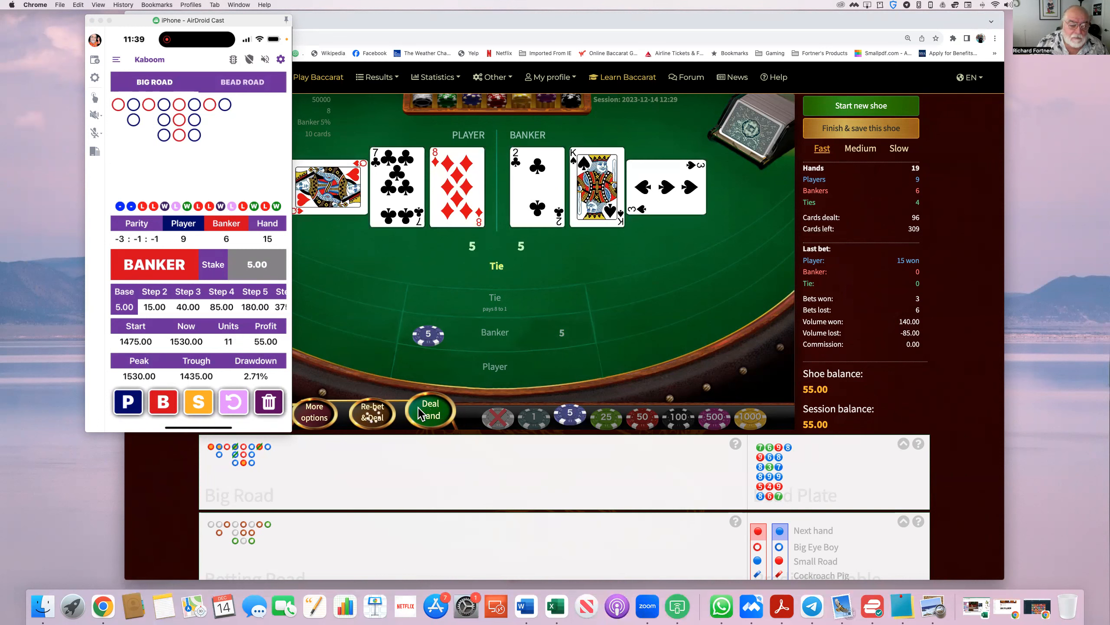
{"action": "left_click", "coordinate": [430, 410]}
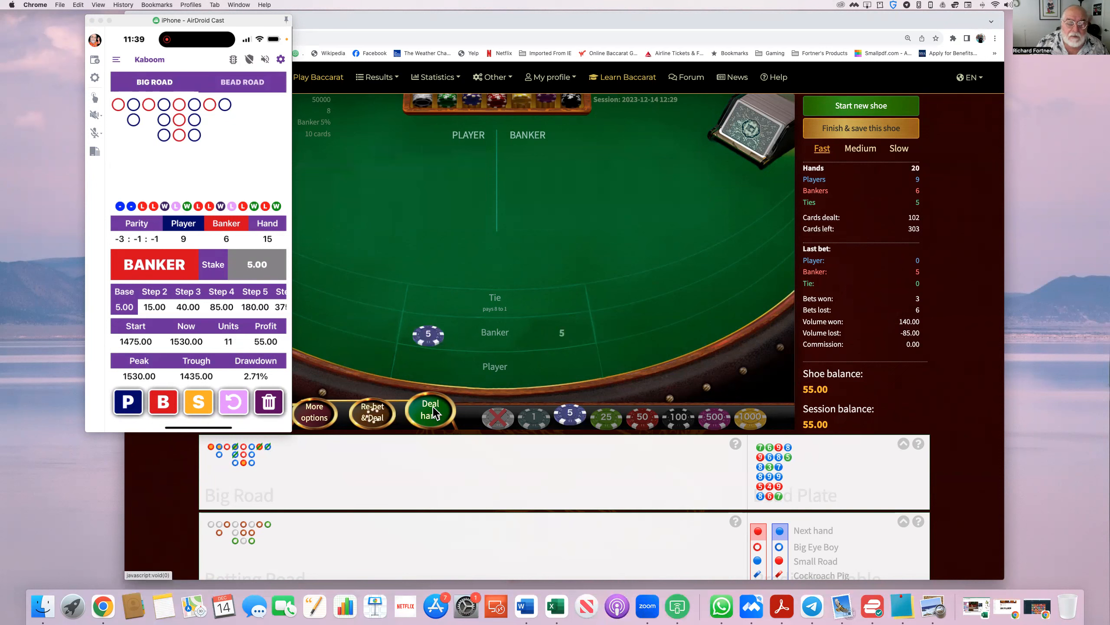
{"action": "left_click", "coordinate": [430, 410]}
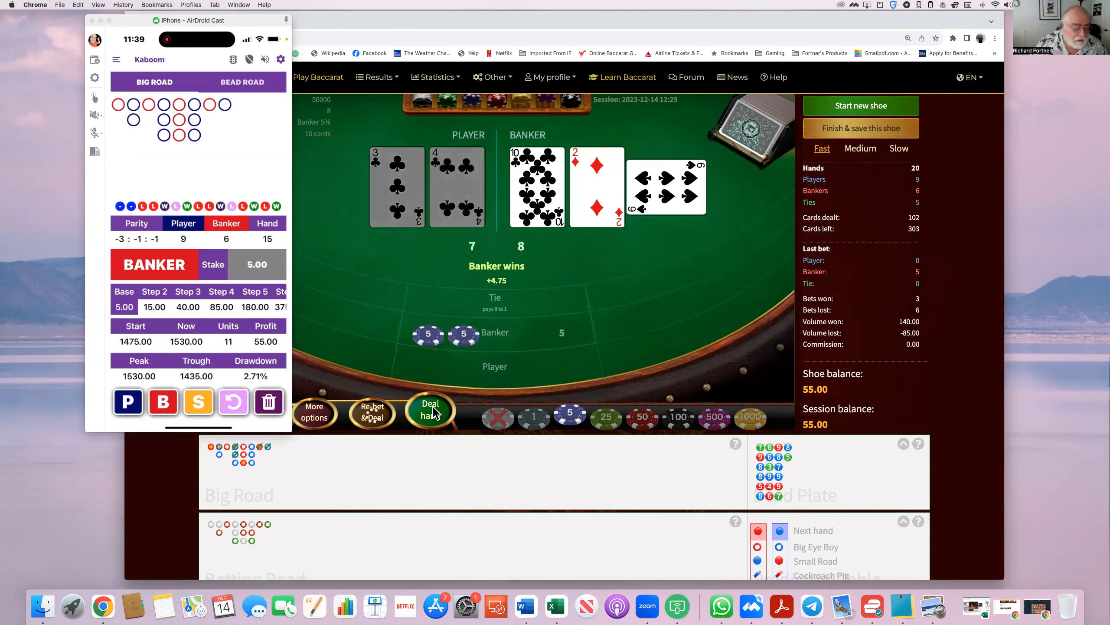
{"action": "left_click", "coordinate": [430, 410]}
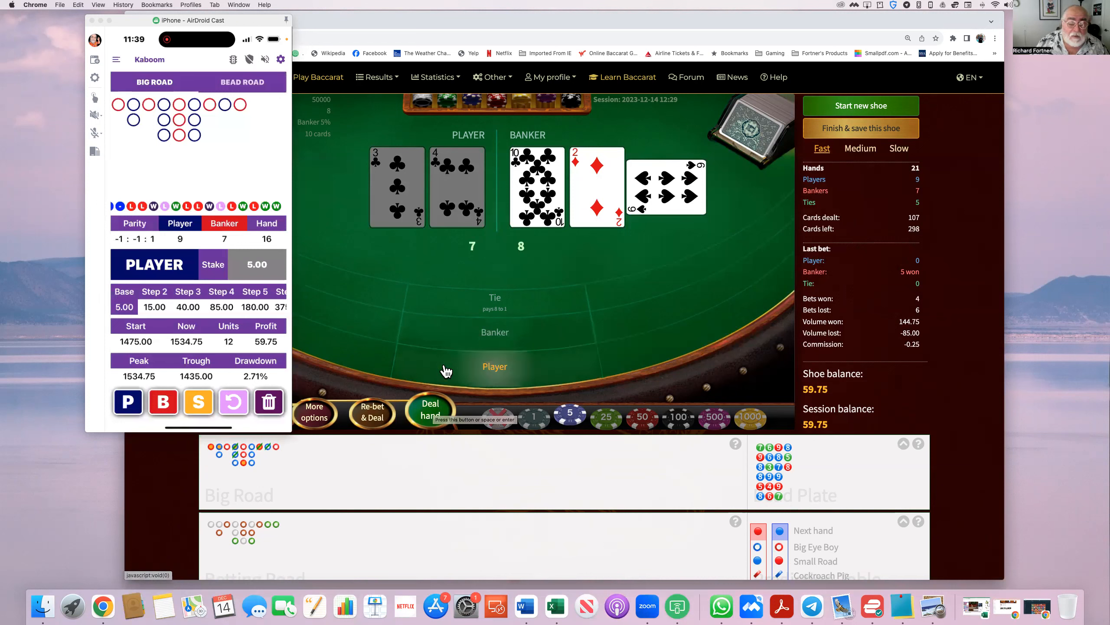
Step: Bet and deal a 5 Player hand, then a 5 Banker hand
{"action": "left_click", "coordinate": [495, 366]}
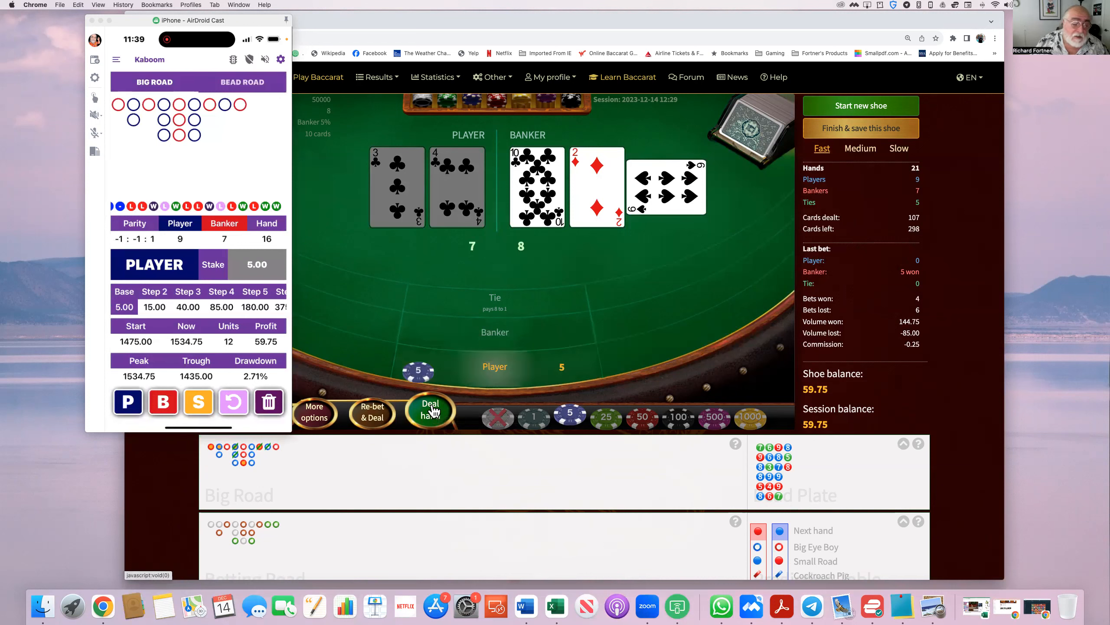
{"action": "left_click", "coordinate": [430, 410]}
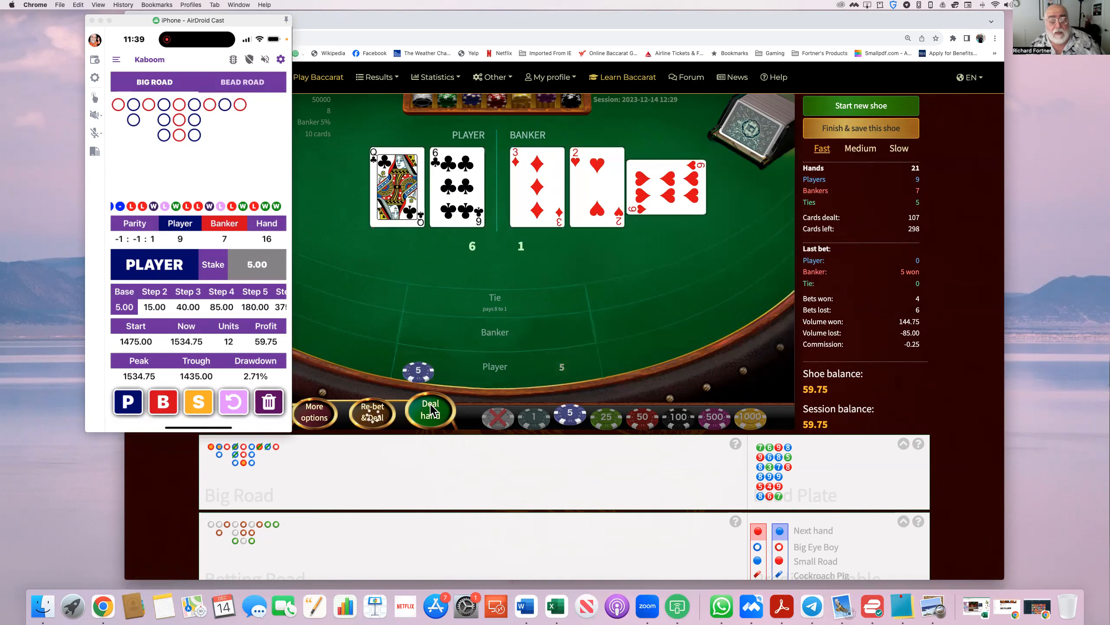
{"action": "left_click", "coordinate": [430, 410]}
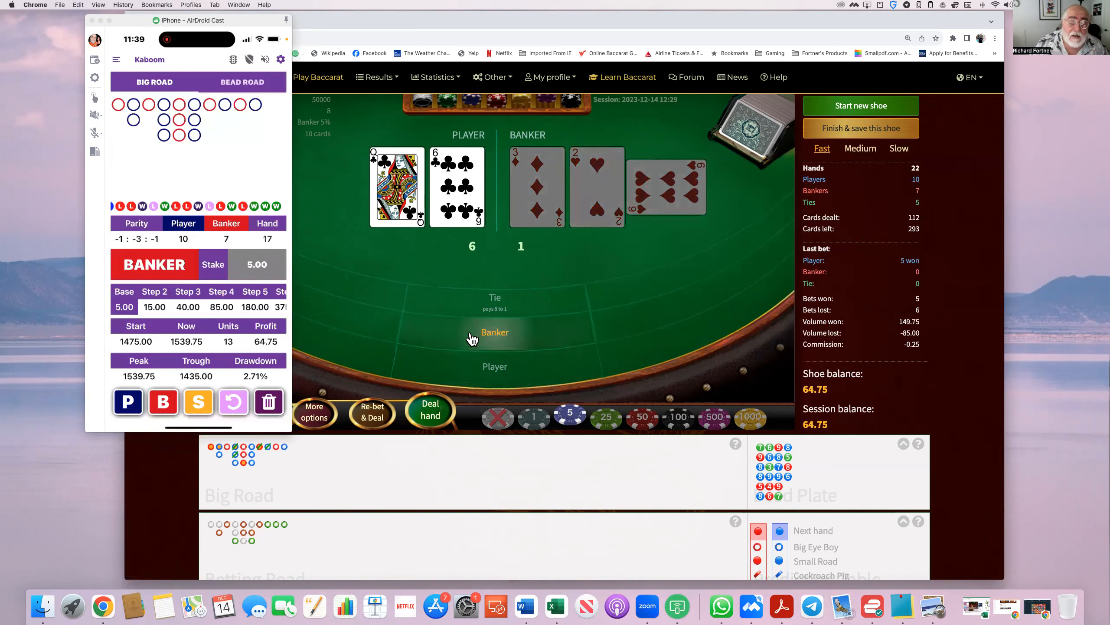
{"action": "left_click", "coordinate": [430, 411]}
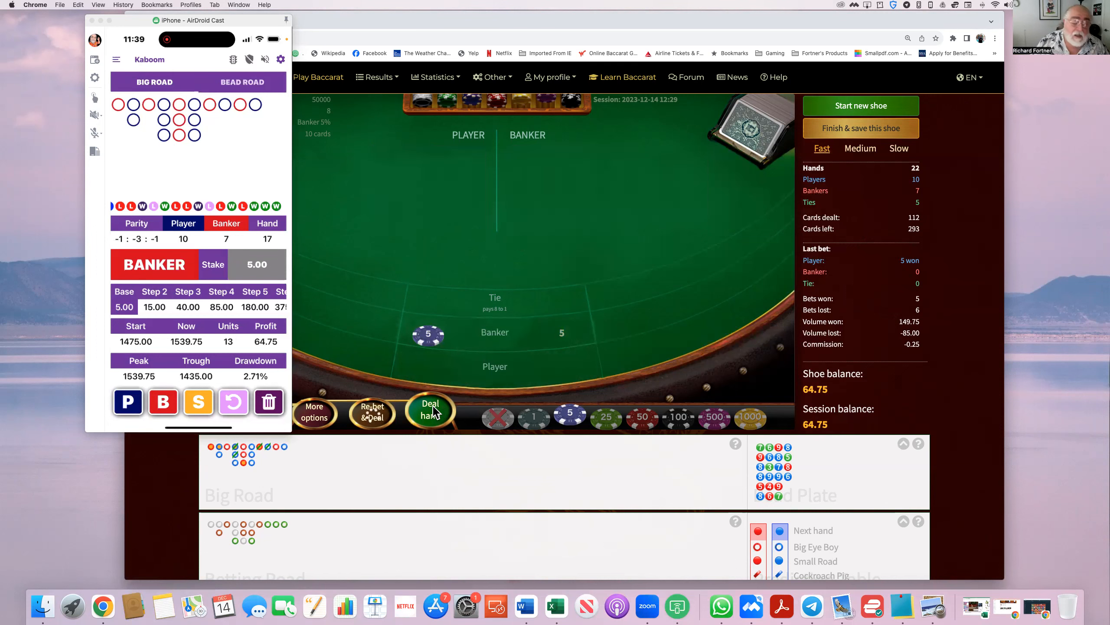
{"action": "left_click", "coordinate": [430, 410]}
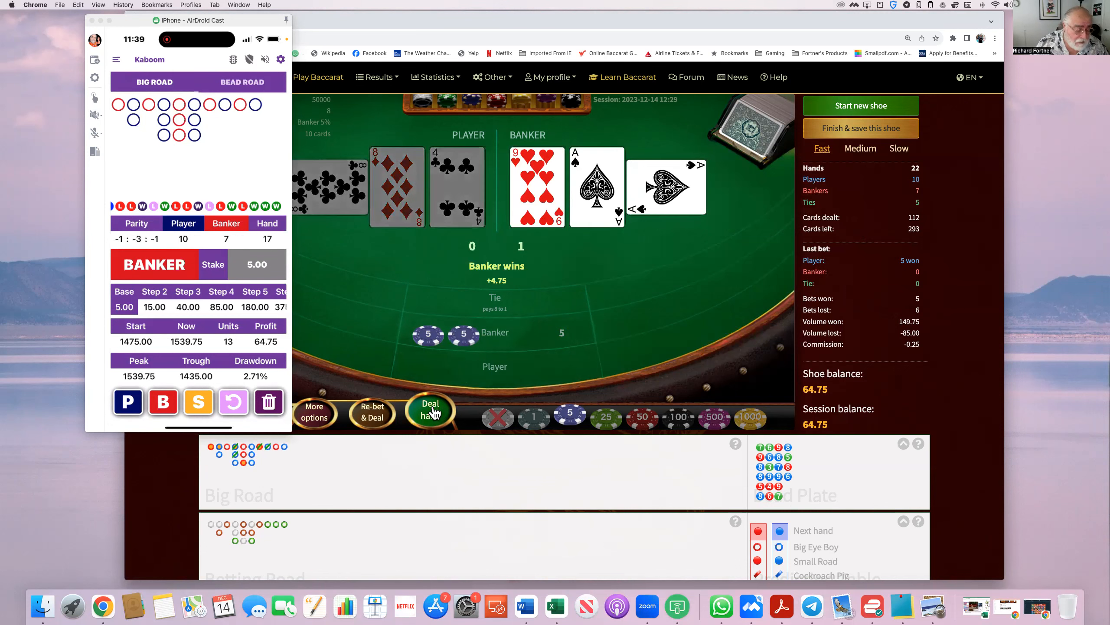
{"action": "left_click", "coordinate": [431, 410]}
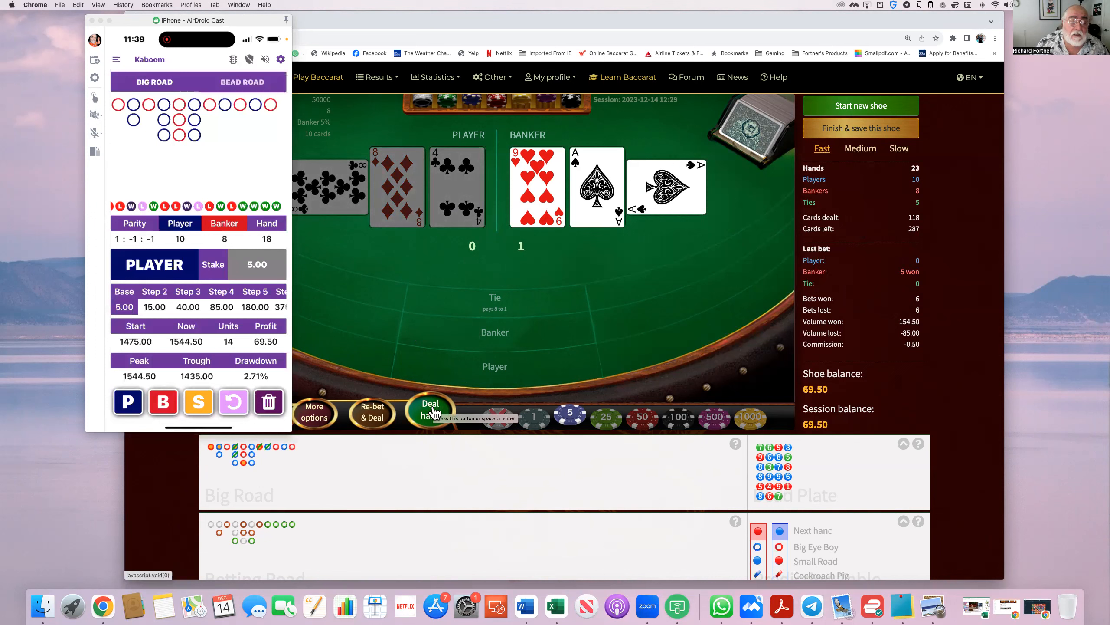
Step: Deal a 5 Player hand, reaching 74.50, then deal the next 5 Banker bet
{"action": "left_click", "coordinate": [430, 410]}
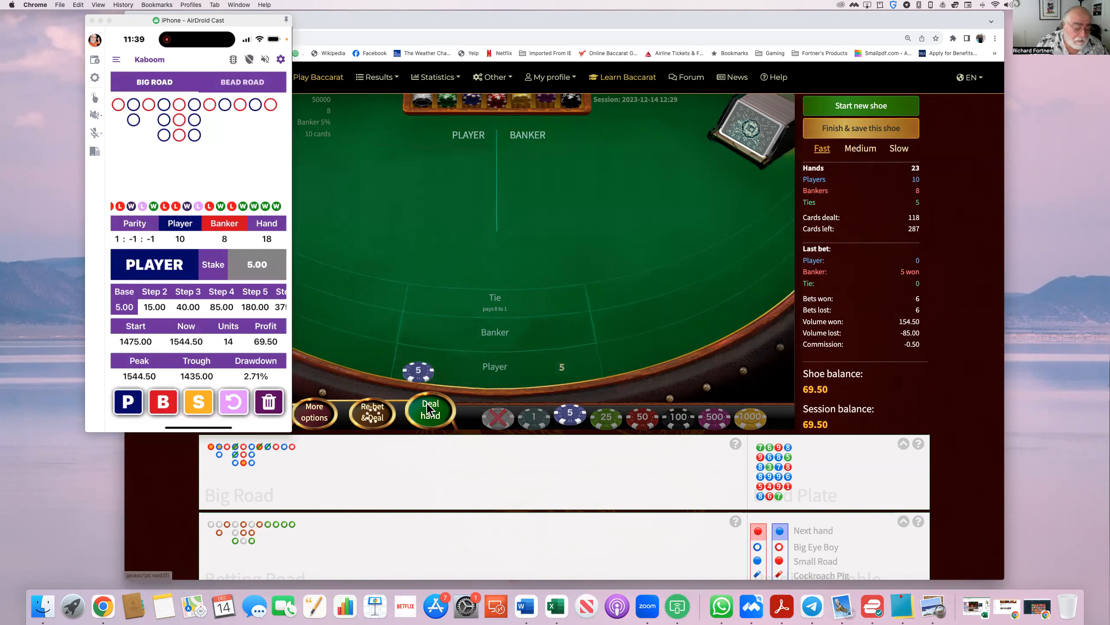
{"action": "left_click", "coordinate": [429, 410]}
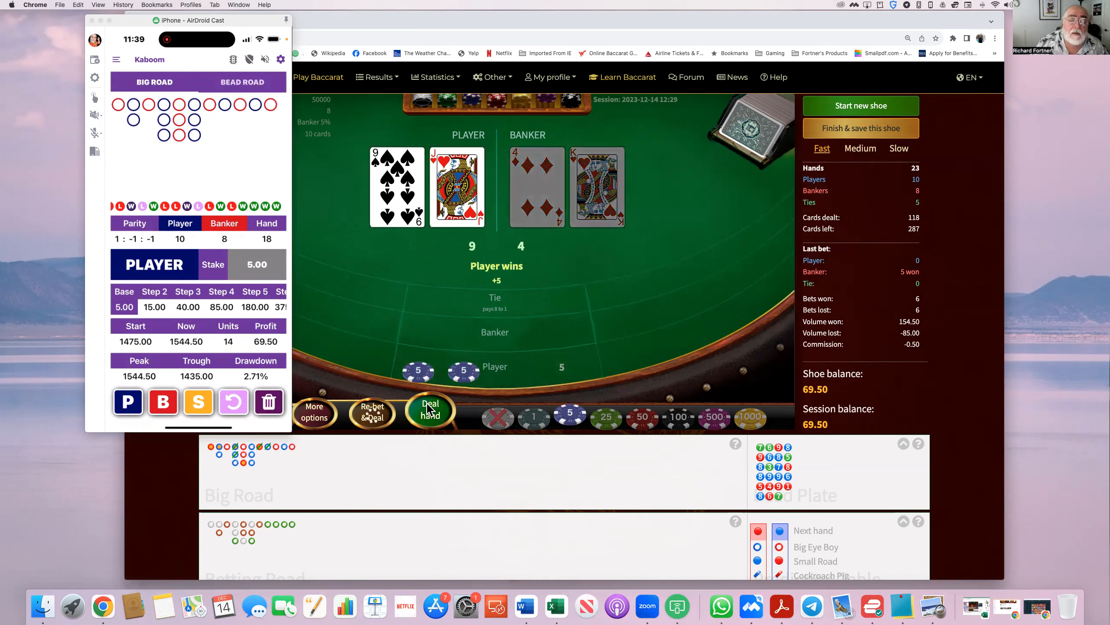
{"action": "left_click", "coordinate": [430, 411]}
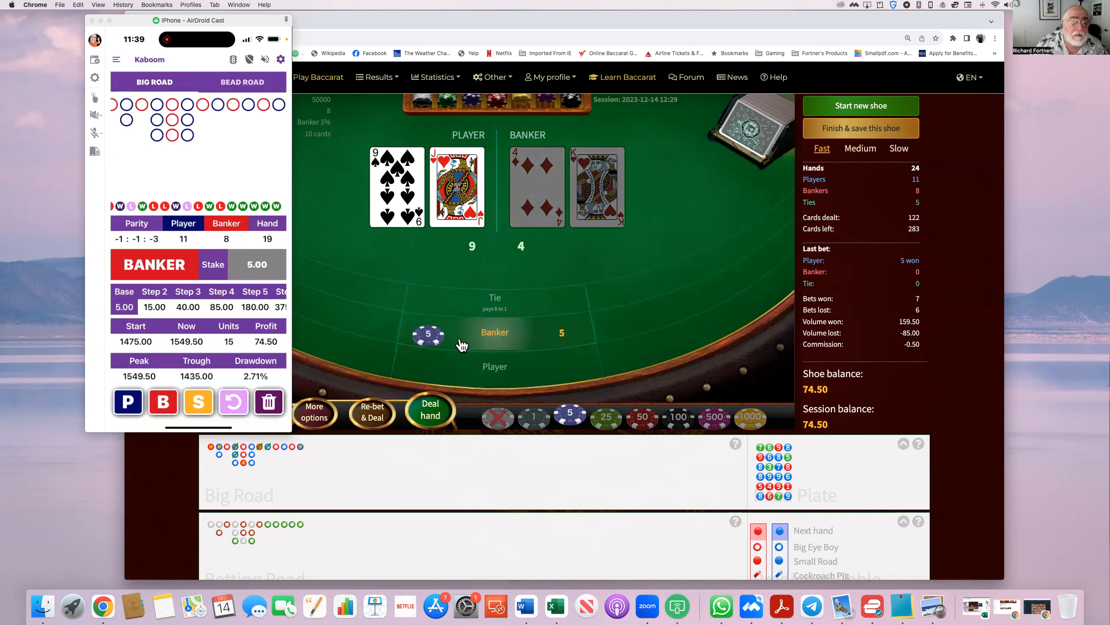
{"action": "left_click", "coordinate": [430, 409]}
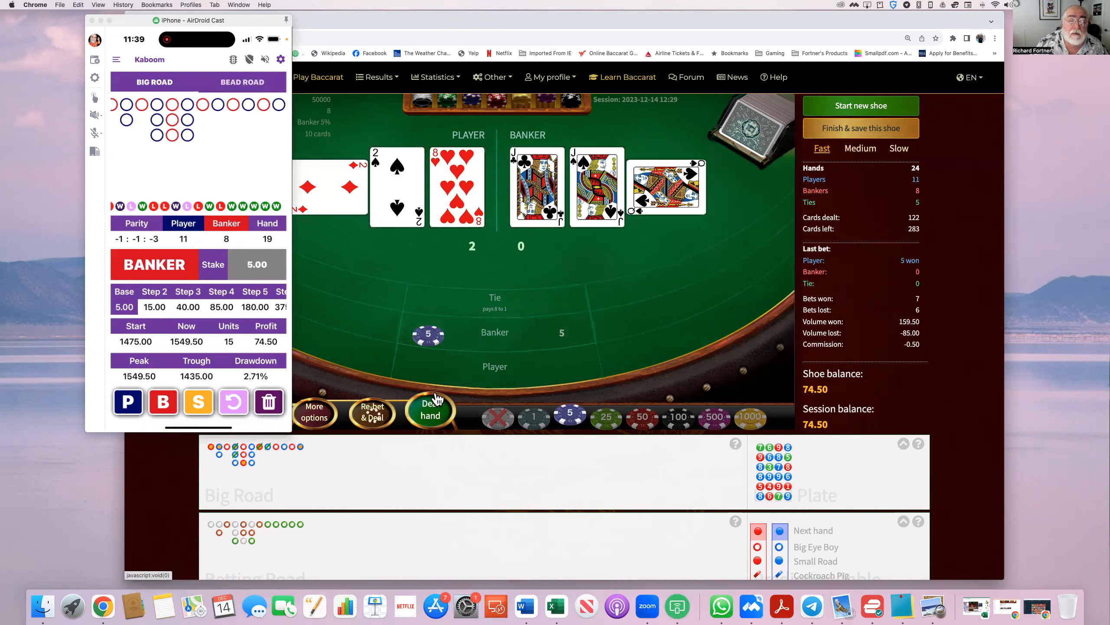